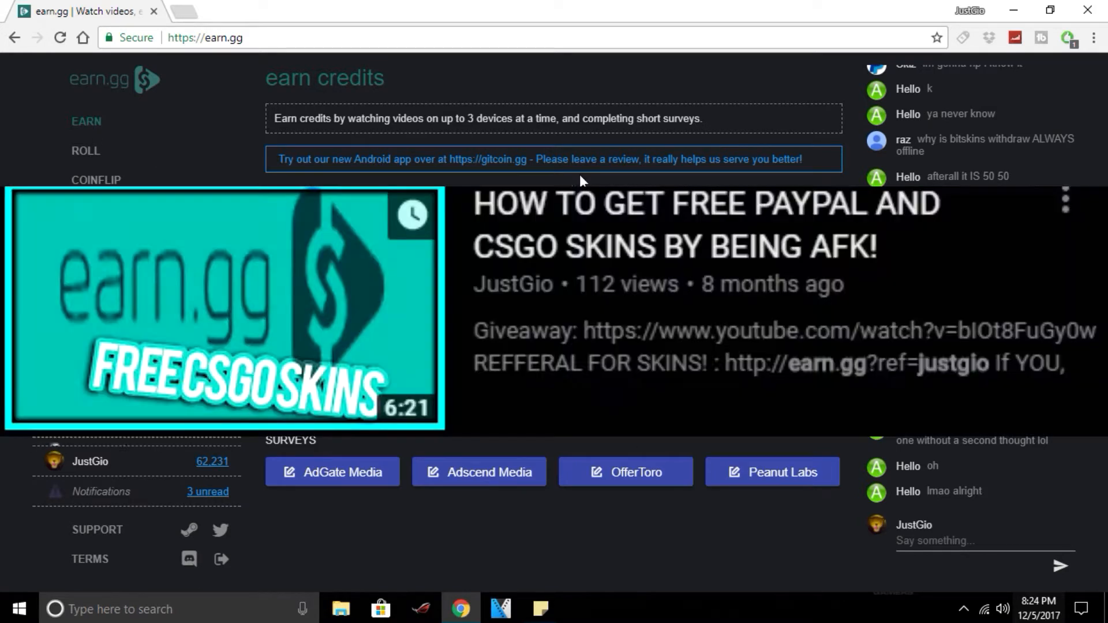
pyautogui.moveTo(144, 176)
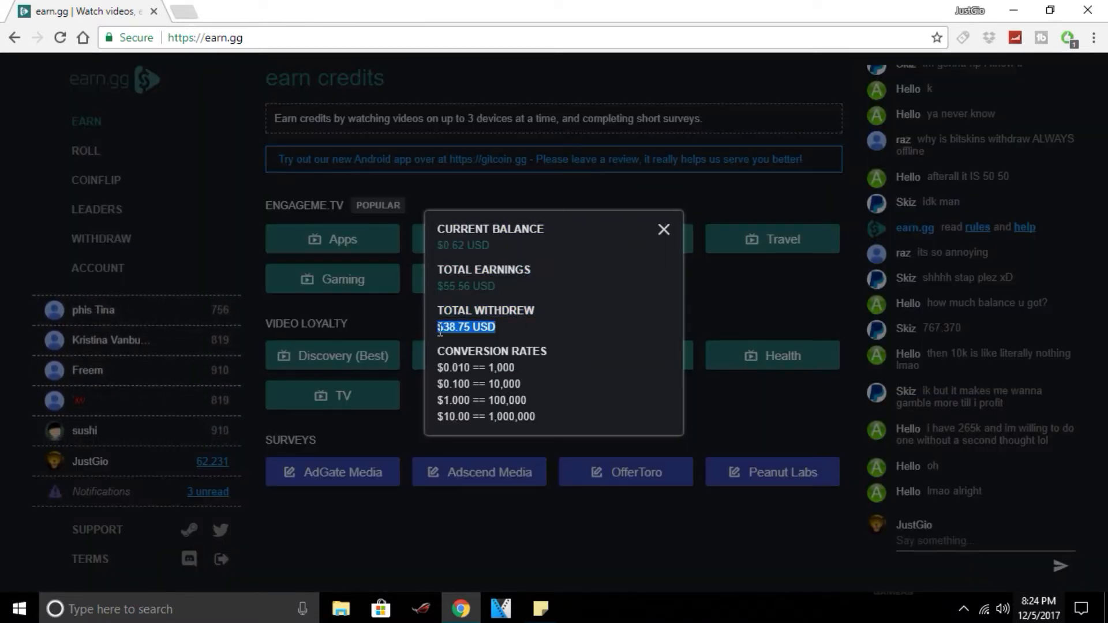
# Dismiss the balance and Lootup popups, restore the window, then launch the Peanut Labs wall
pyautogui.click(664, 230)
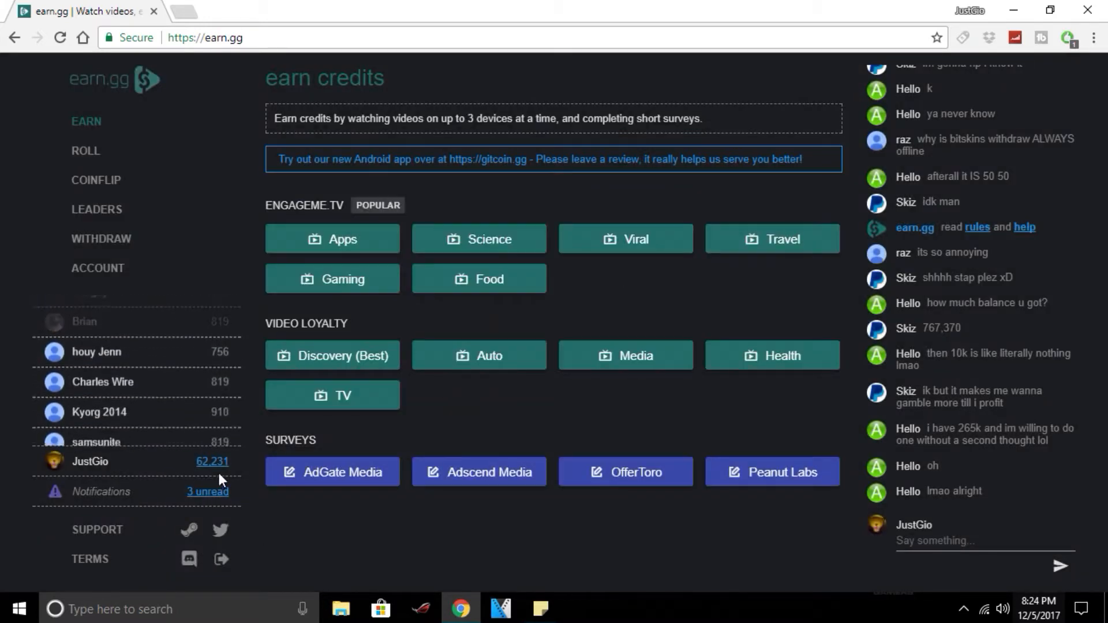
pyautogui.scroll(-3)
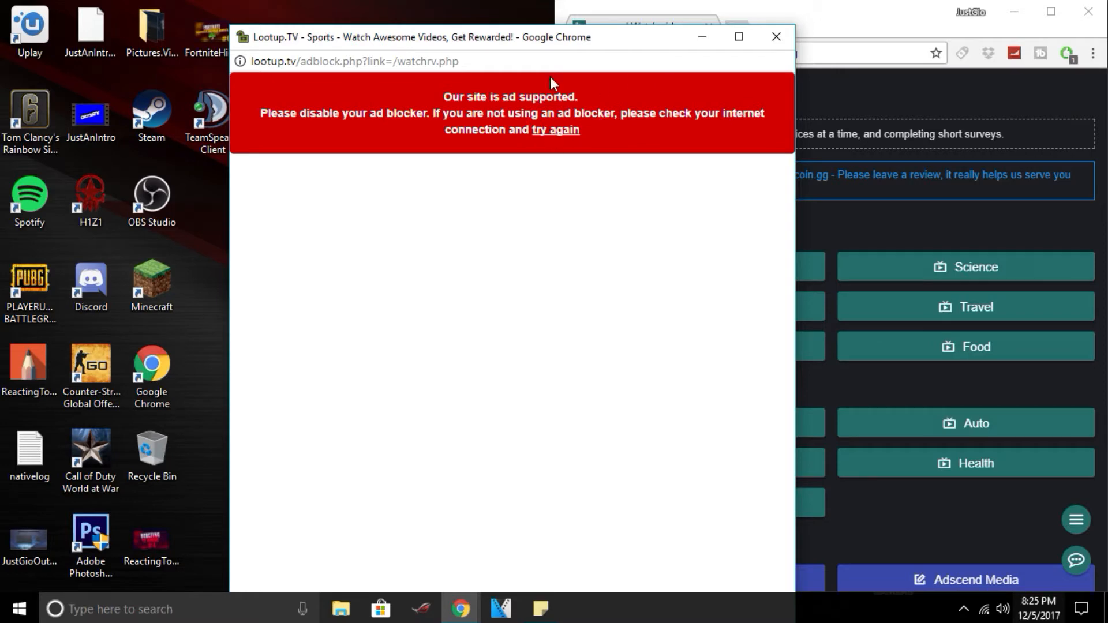
pyautogui.click(776, 36)
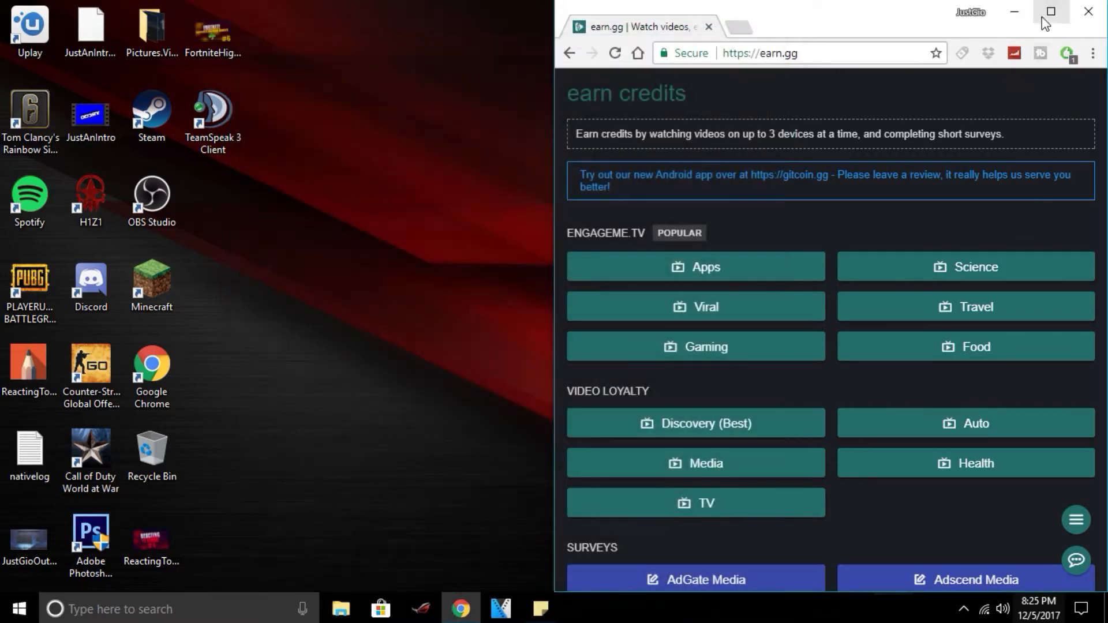
pyautogui.click(1050, 13)
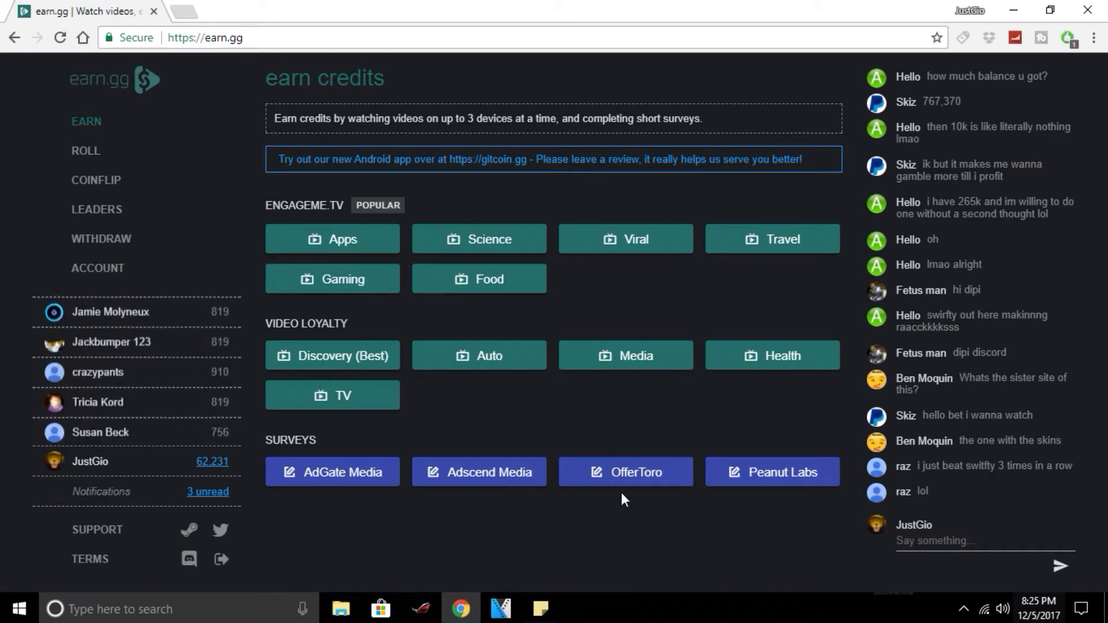
pyautogui.click(773, 471)
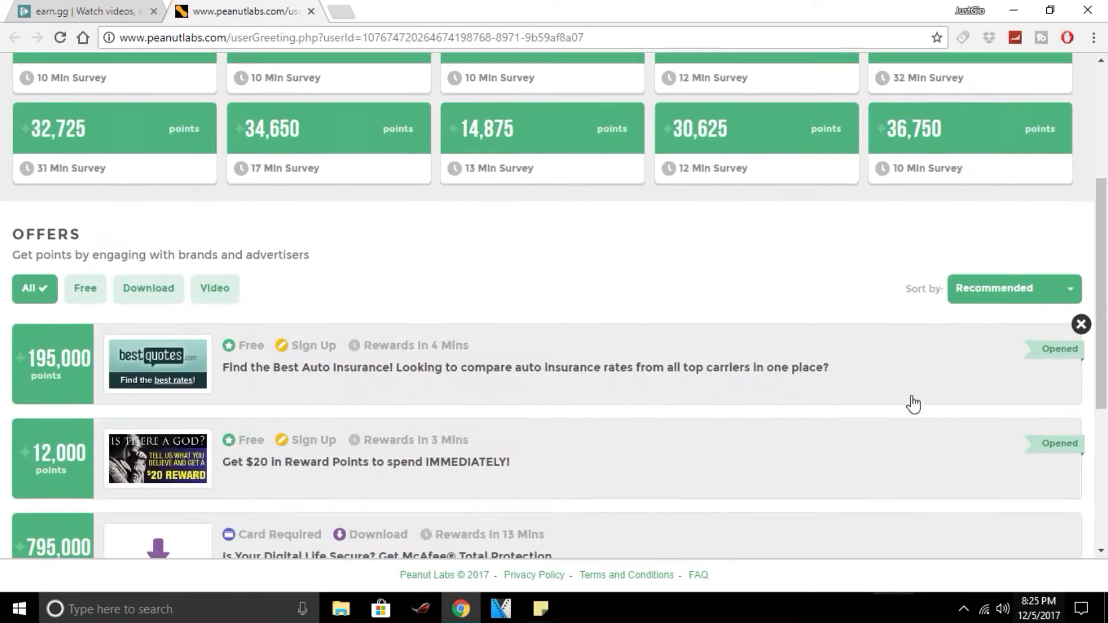
# Leave the Peanut Labs survey listings and move on to the OfferToro wall
pyautogui.click(1015, 289)
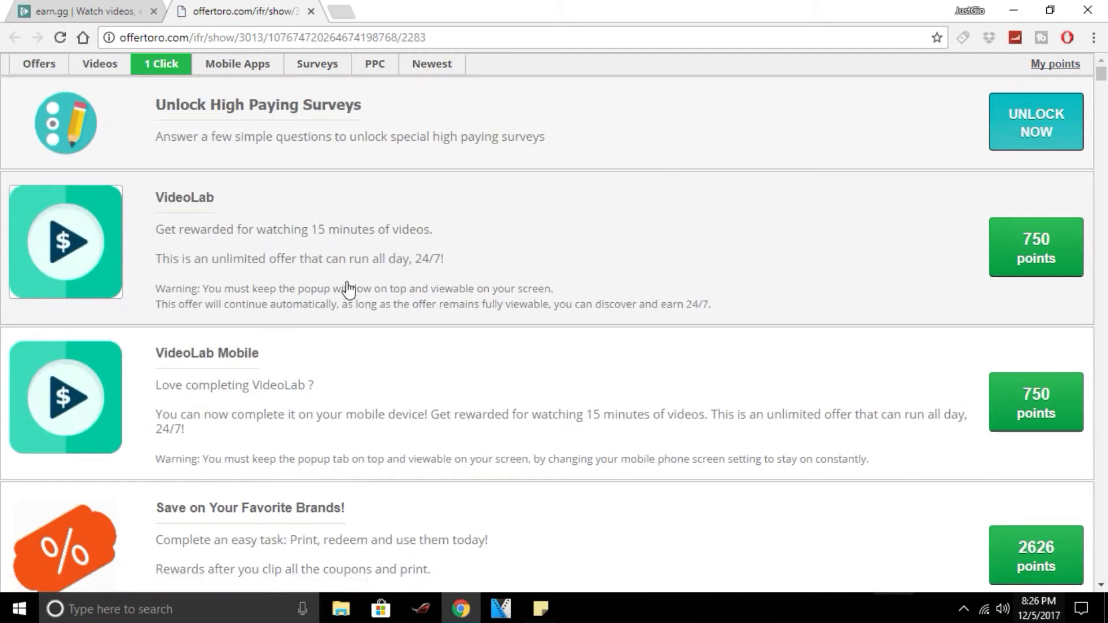
pyautogui.moveTo(707, 156)
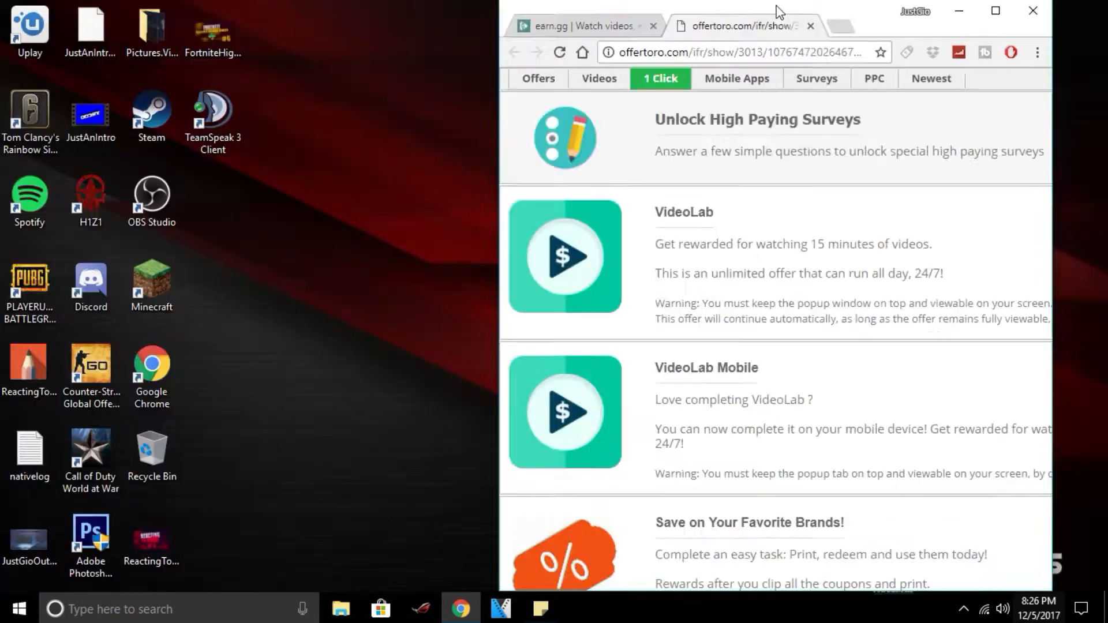
# Start the VideoLab 750-point offer with gender Male and age 12-17
pyautogui.click(565, 257)
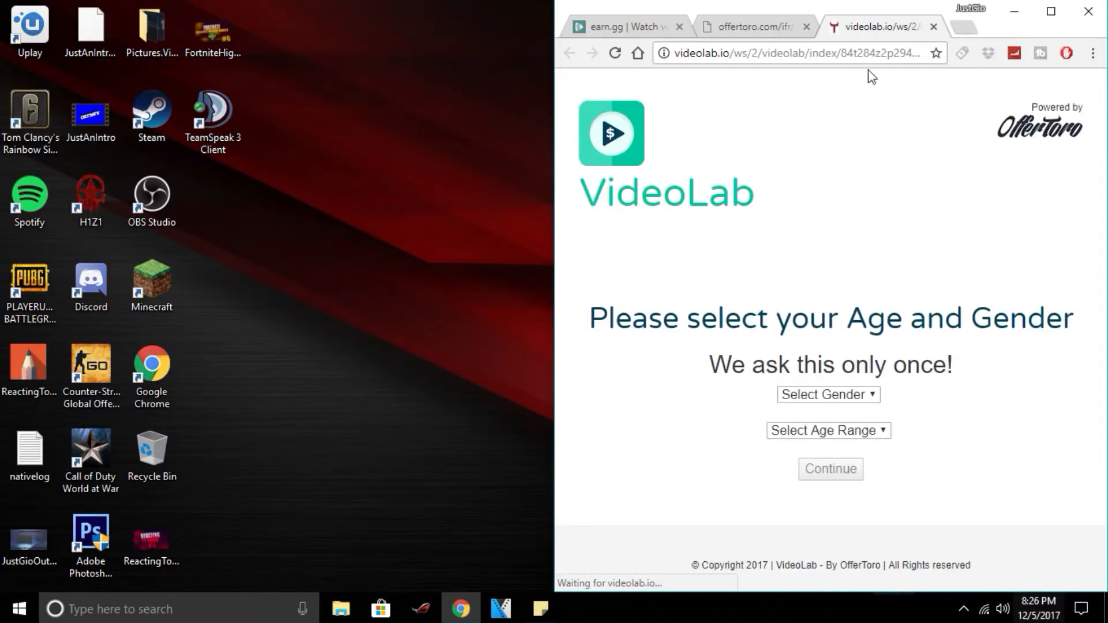
pyautogui.click(829, 395)
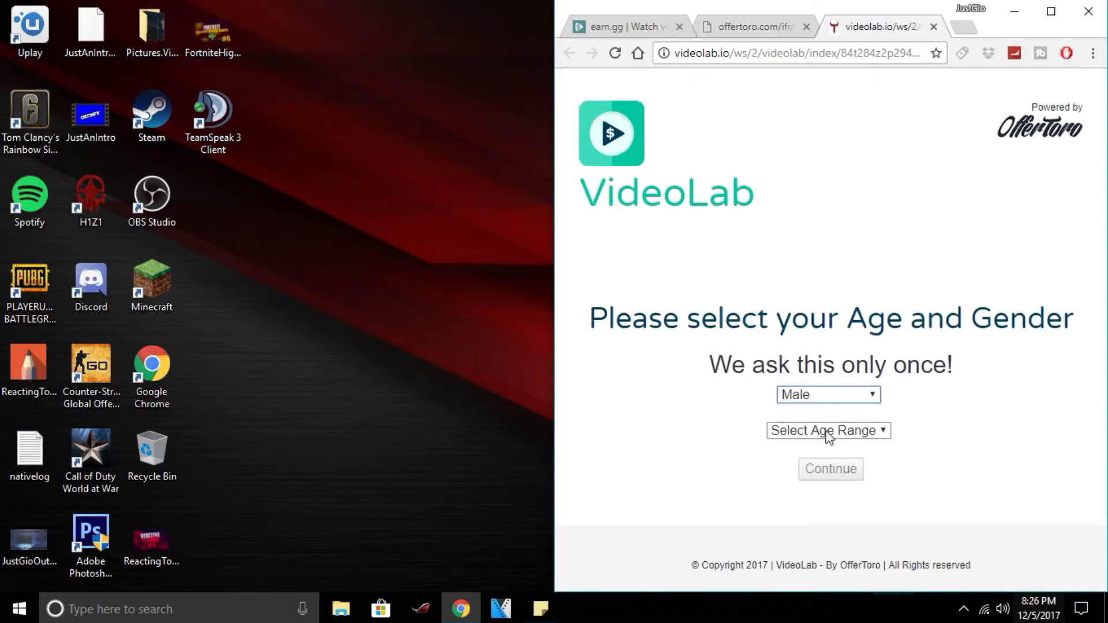
pyautogui.click(828, 431)
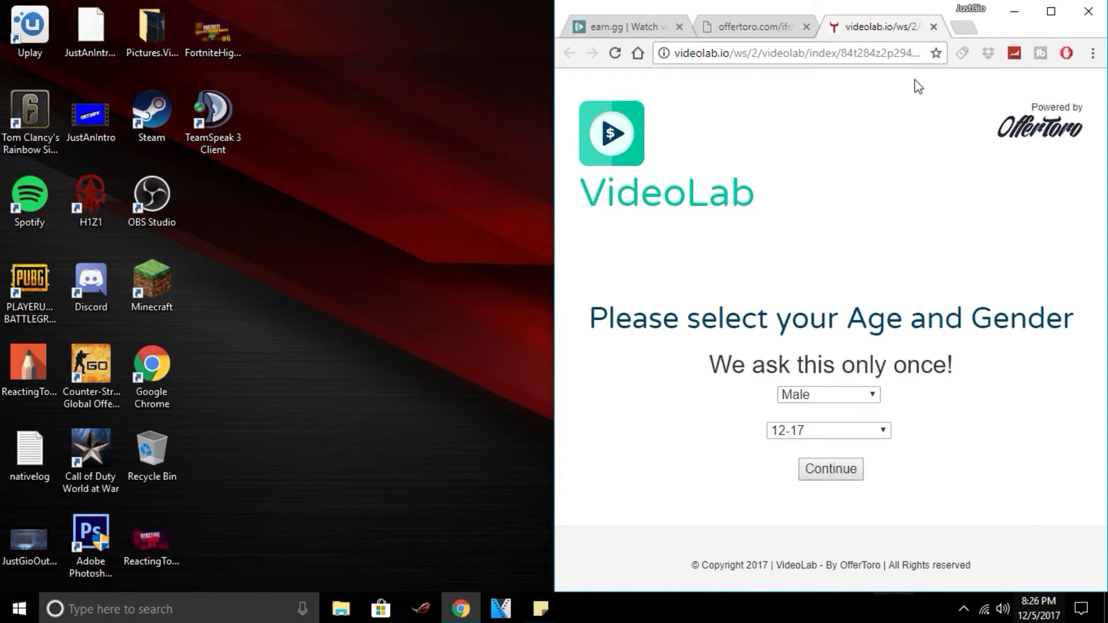
pyautogui.click(831, 470)
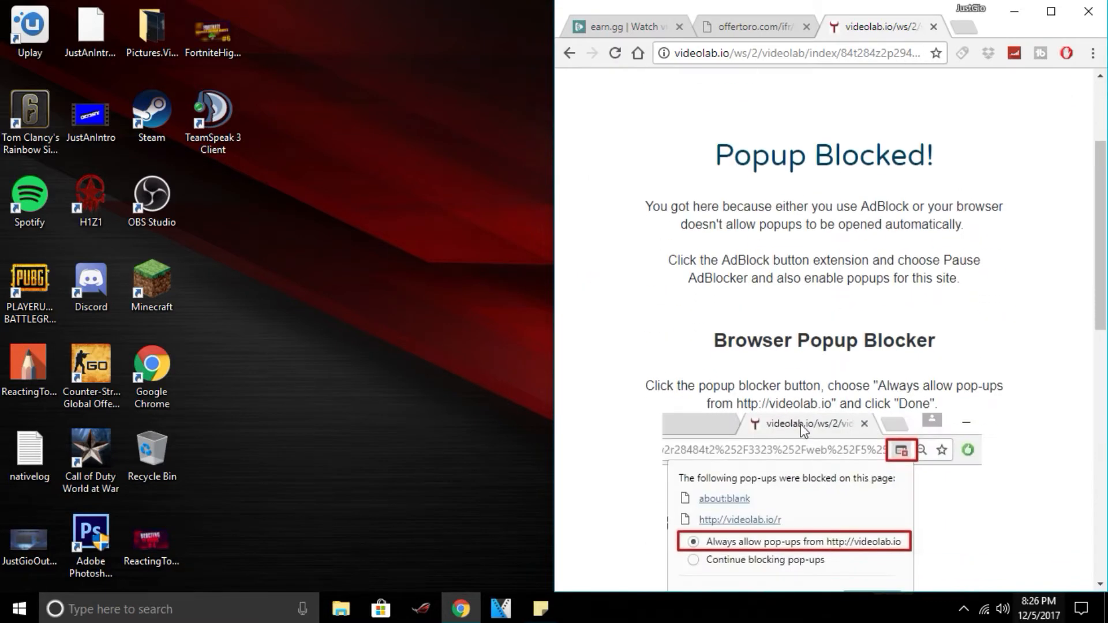
# Pause ad blocking on the VideoLab page, scroll it, and return to the OfferToro wall
pyautogui.click(1067, 51)
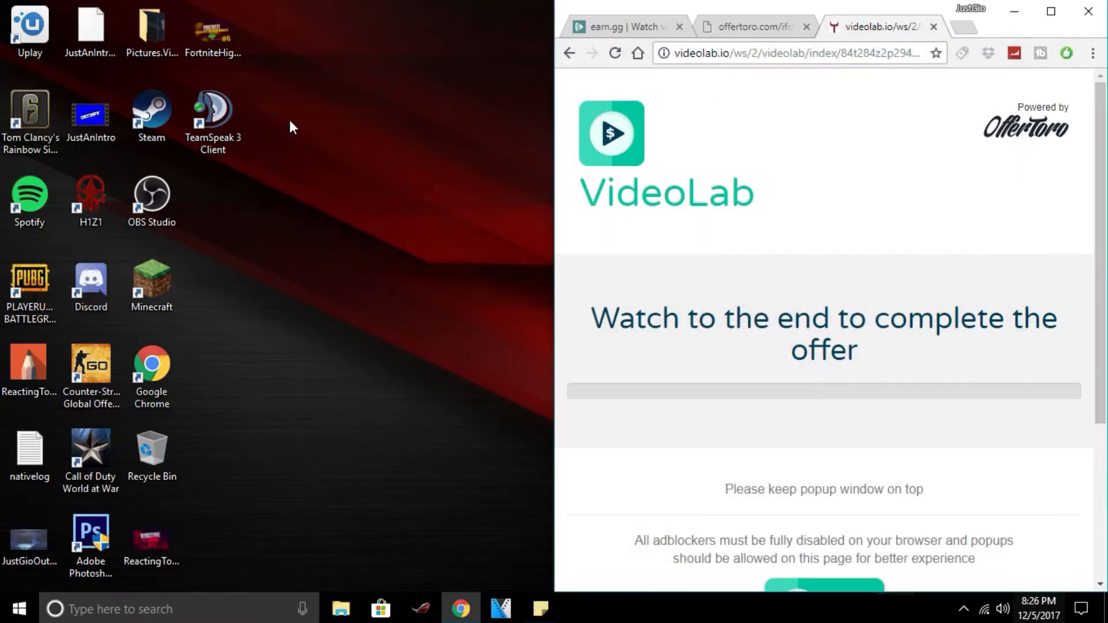
pyautogui.scroll(-3)
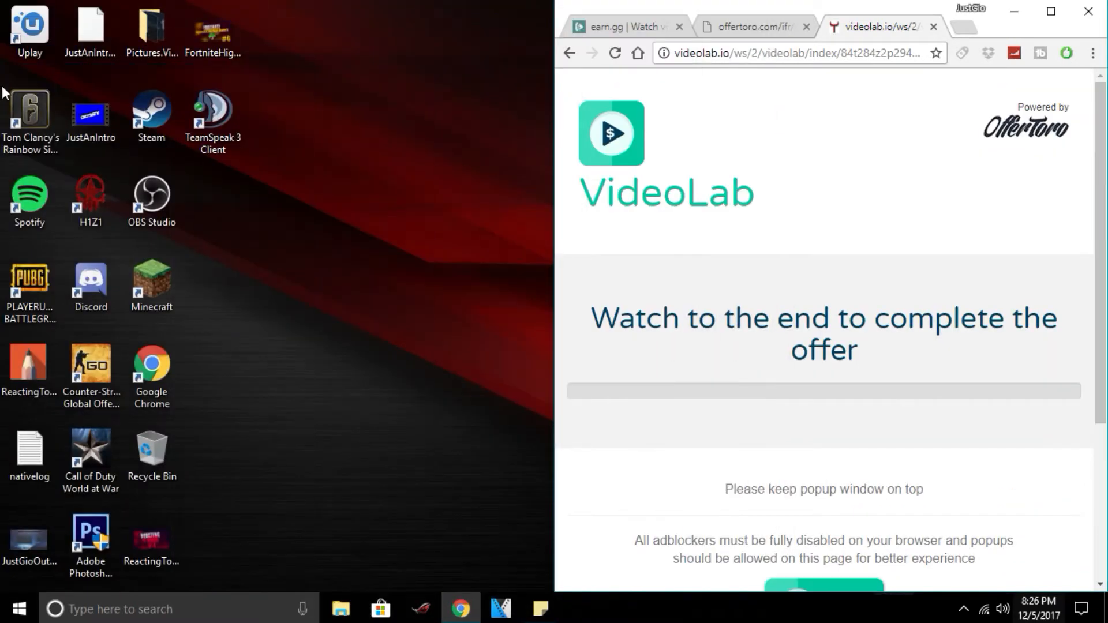
pyautogui.moveTo(924, 300)
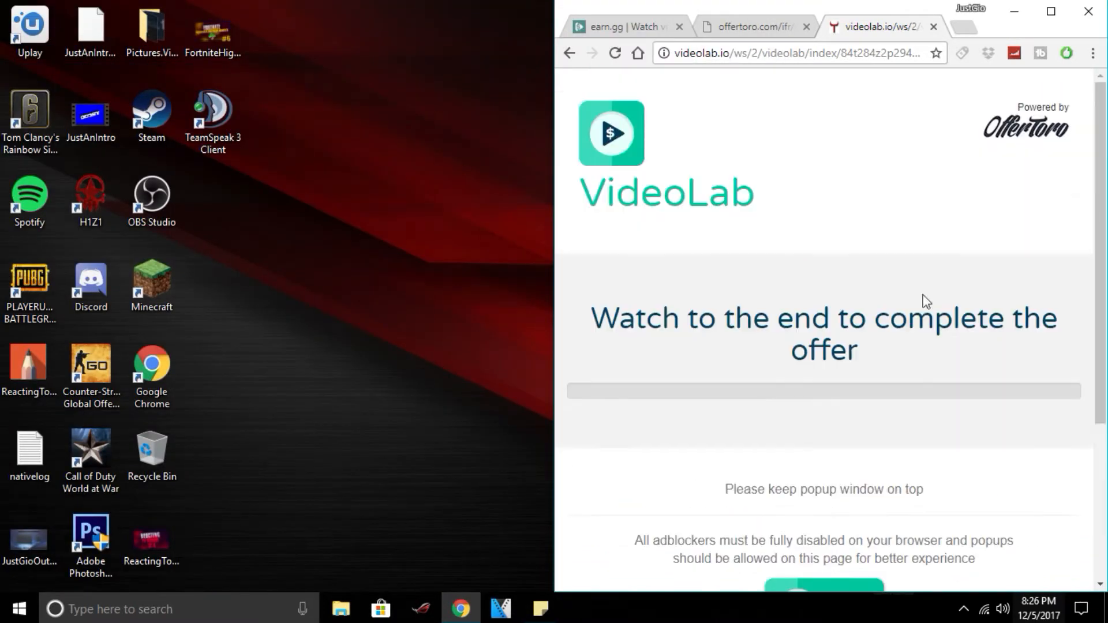
pyautogui.scroll(-3)
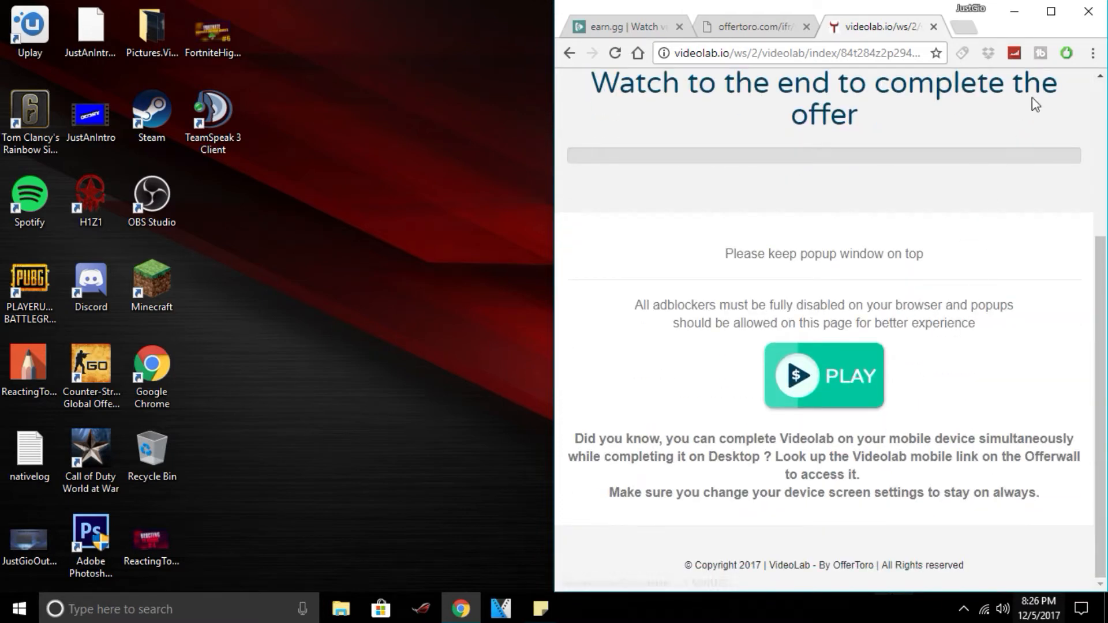
pyautogui.moveTo(842, 37)
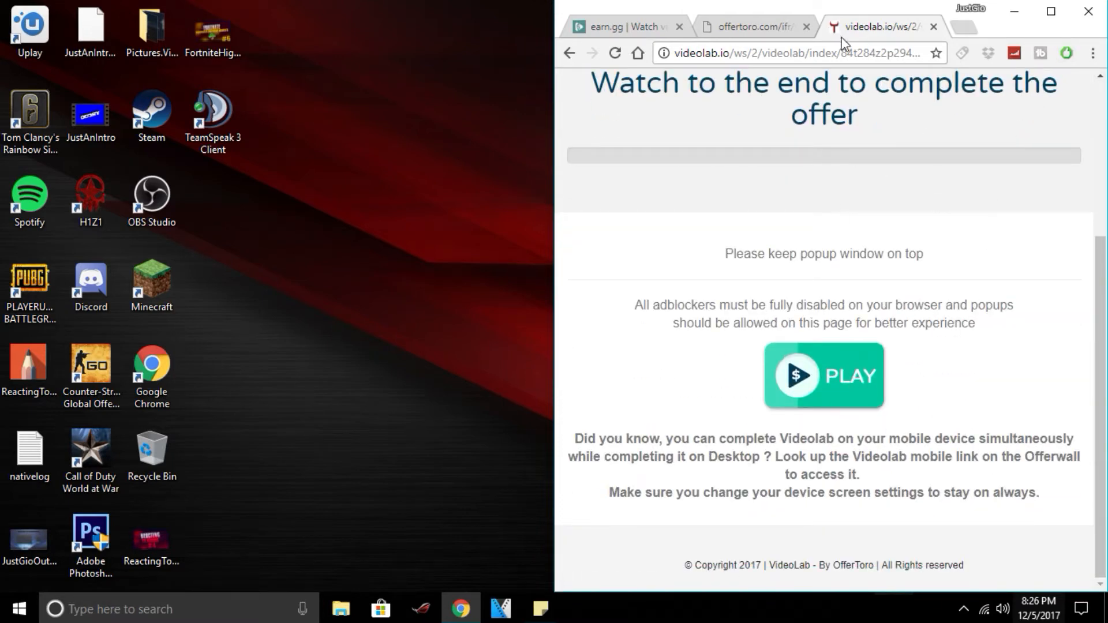
pyautogui.click(824, 375)
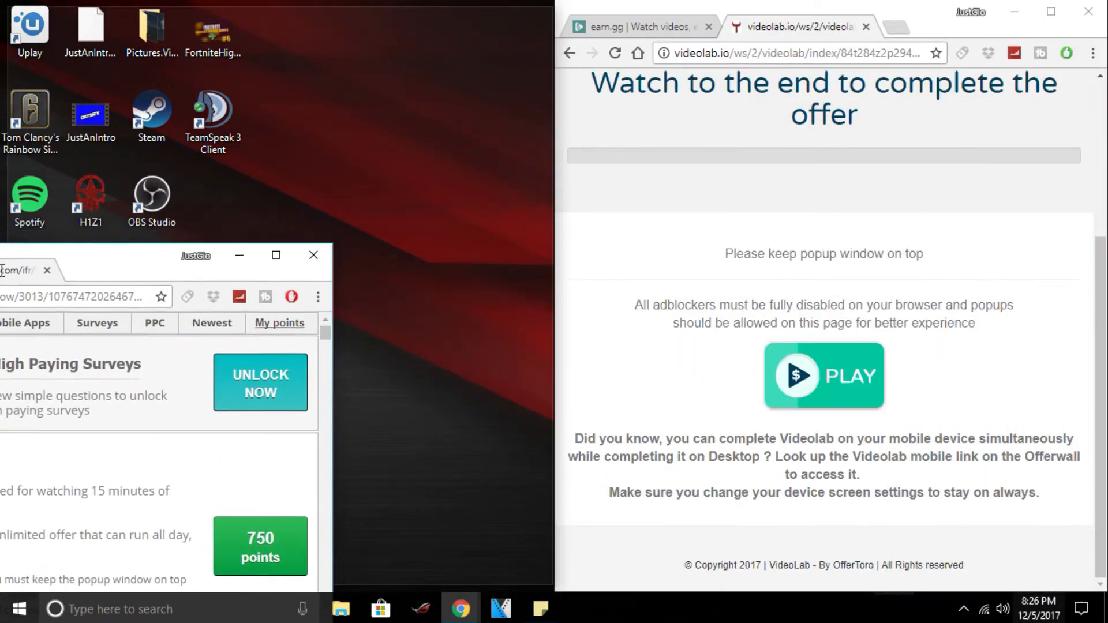
# Split OfferToro into a separate left-side window and open earn.gg's hamburger menu
pyautogui.moveTo(196, 255); pyautogui.dragTo(196, 337)
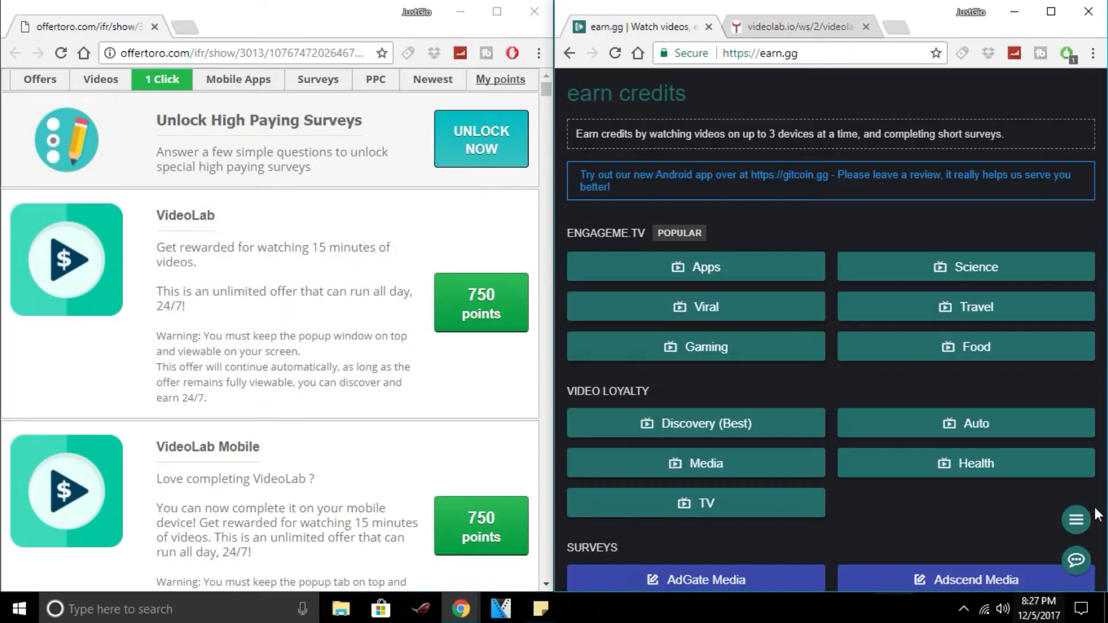
pyautogui.click(1075, 520)
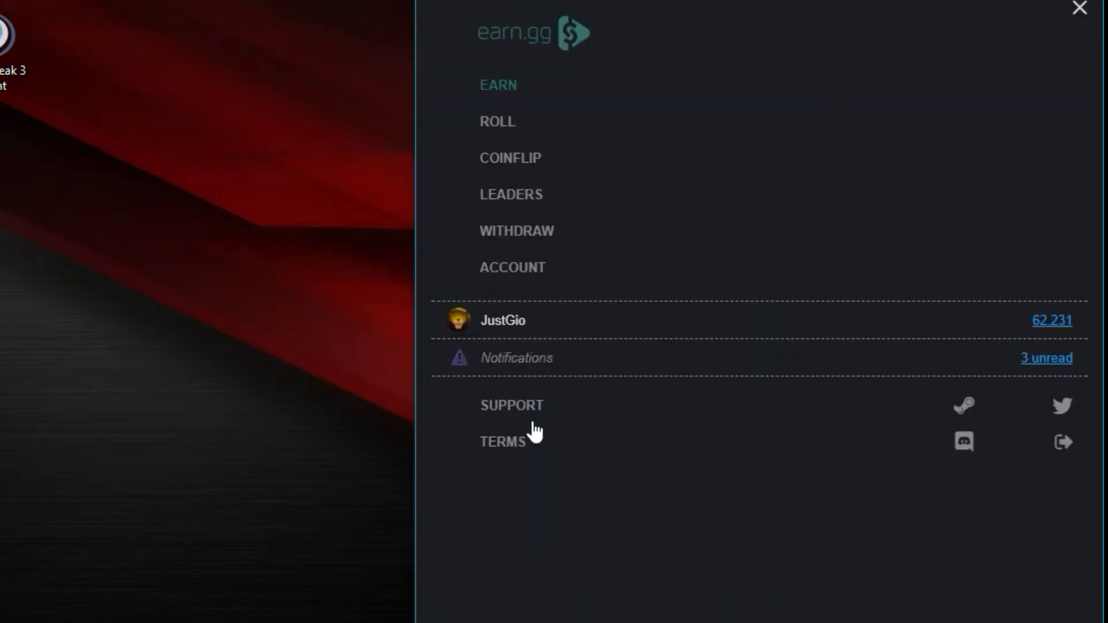
# Read the 3 unread earnhoney and offertoro credit notifications, then close the panel
pyautogui.click(1048, 357)
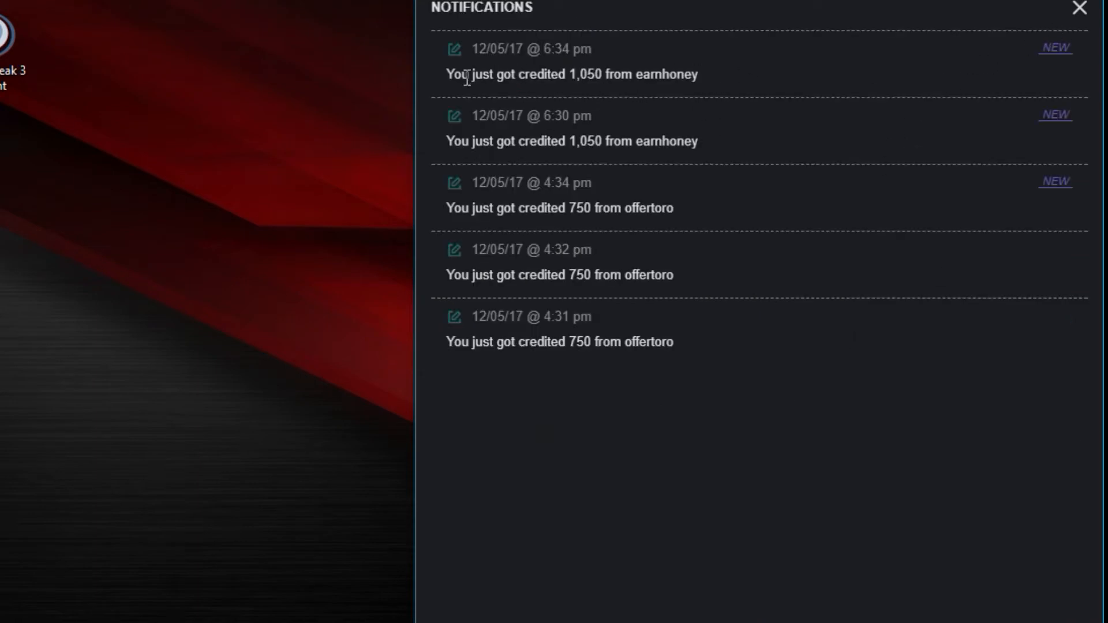
pyautogui.moveTo(467, 74); pyautogui.dragTo(698, 141)
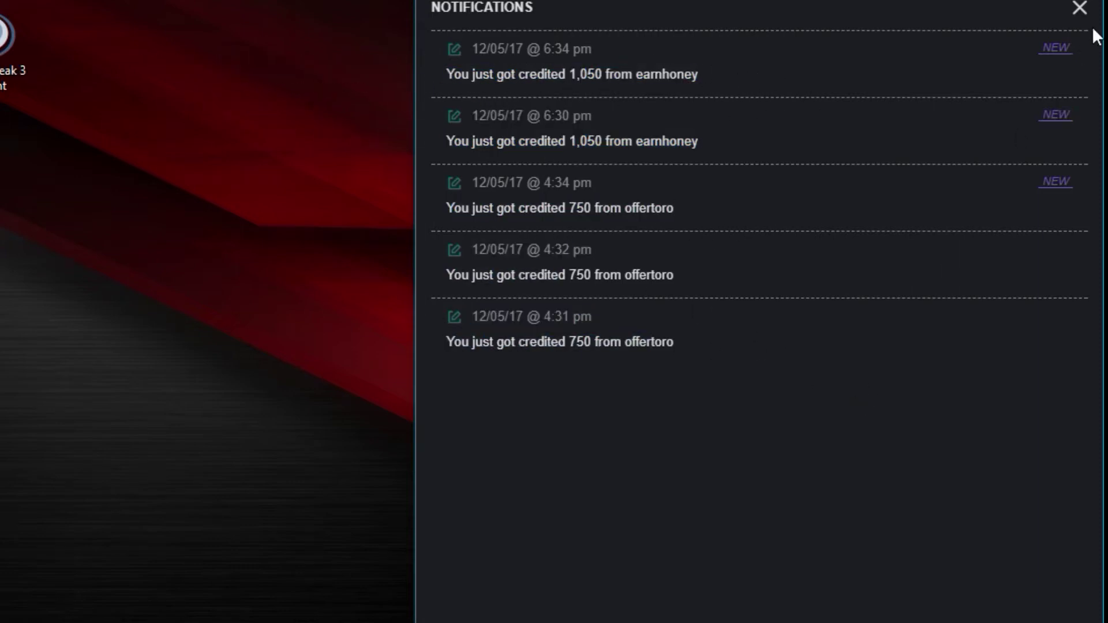
pyautogui.click(1079, 8)
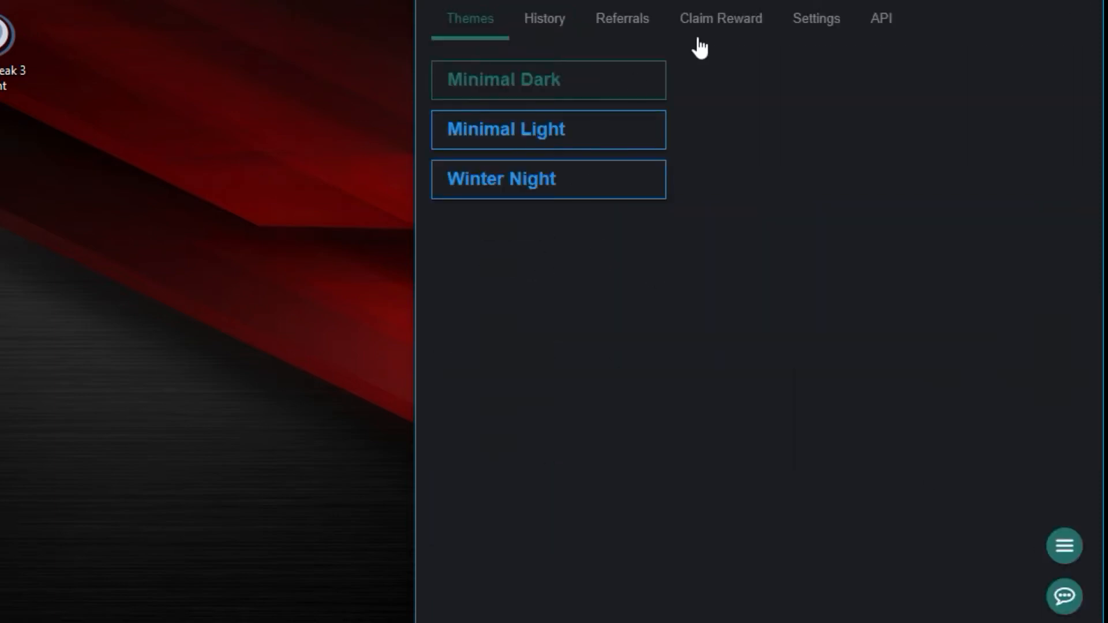
# Page through History, stepping back once to the -13,000 Gitcoin.gg withdrawal row
pyautogui.click(544, 19)
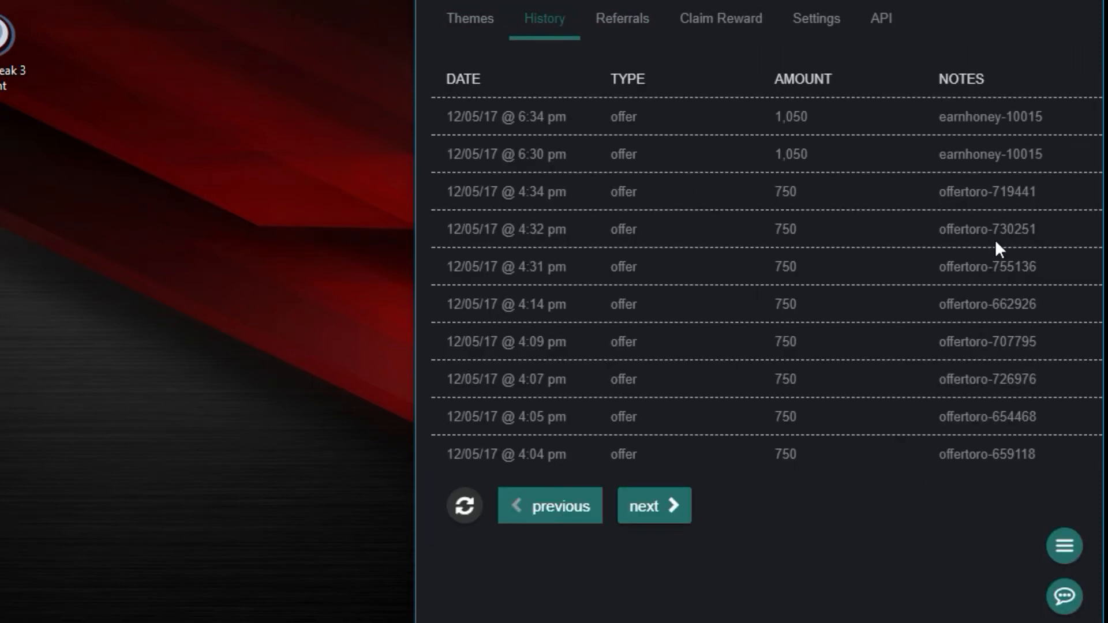
pyautogui.click(654, 505)
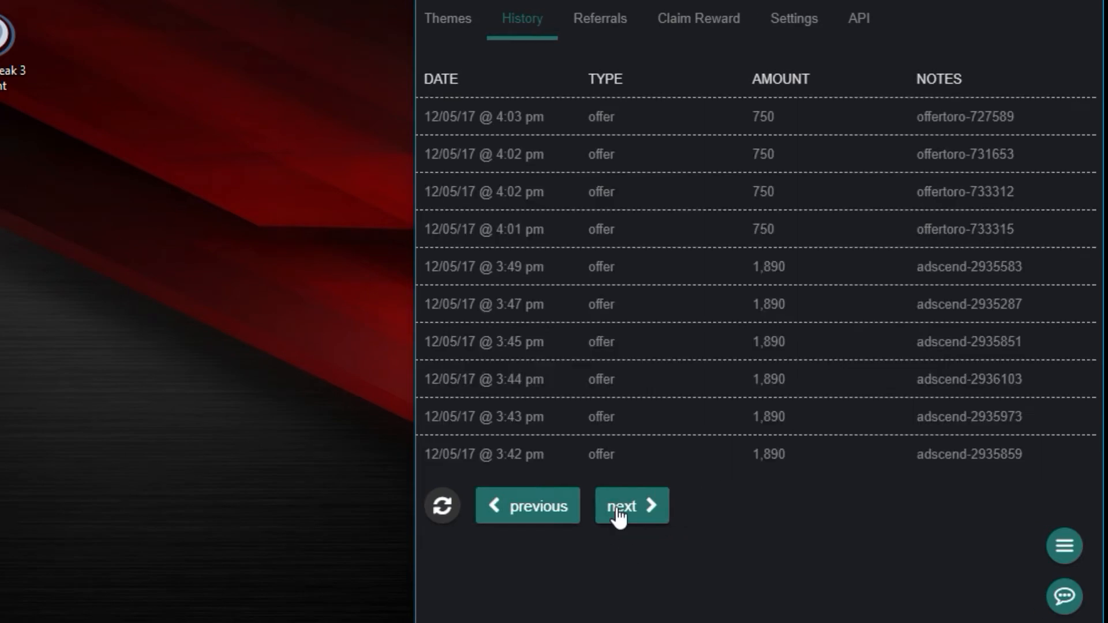
pyautogui.click(630, 506)
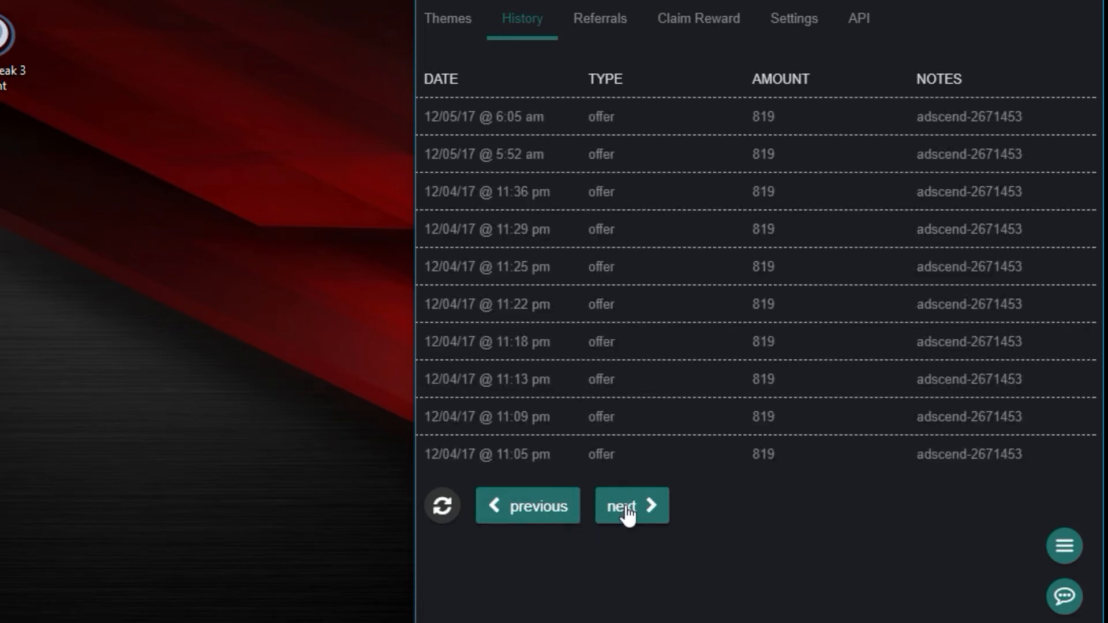
pyautogui.click(632, 505)
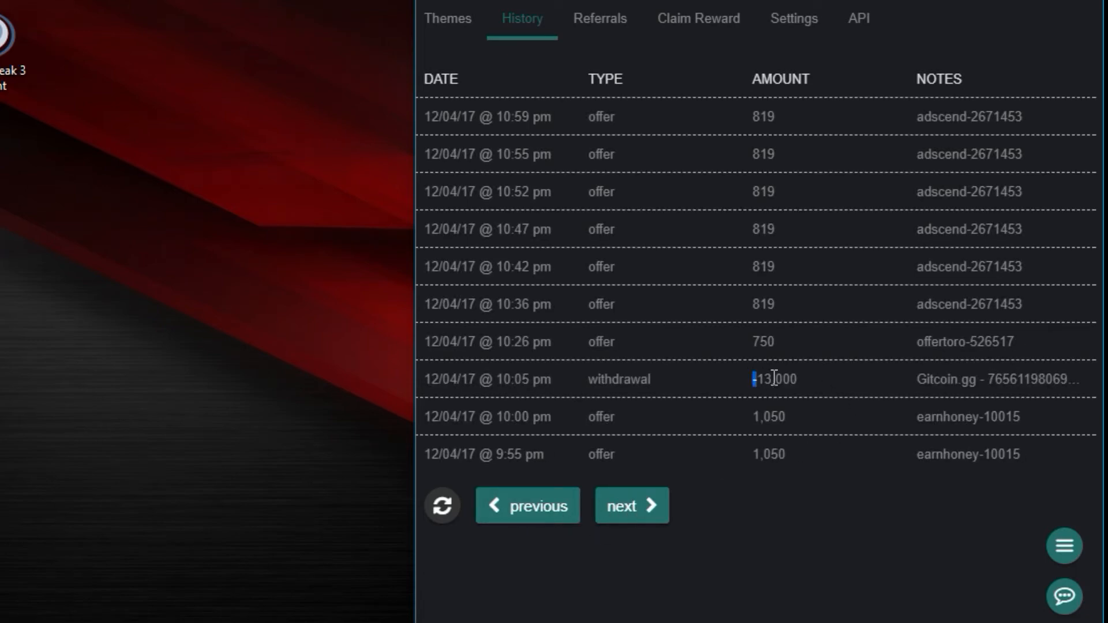
pyautogui.click(632, 506)
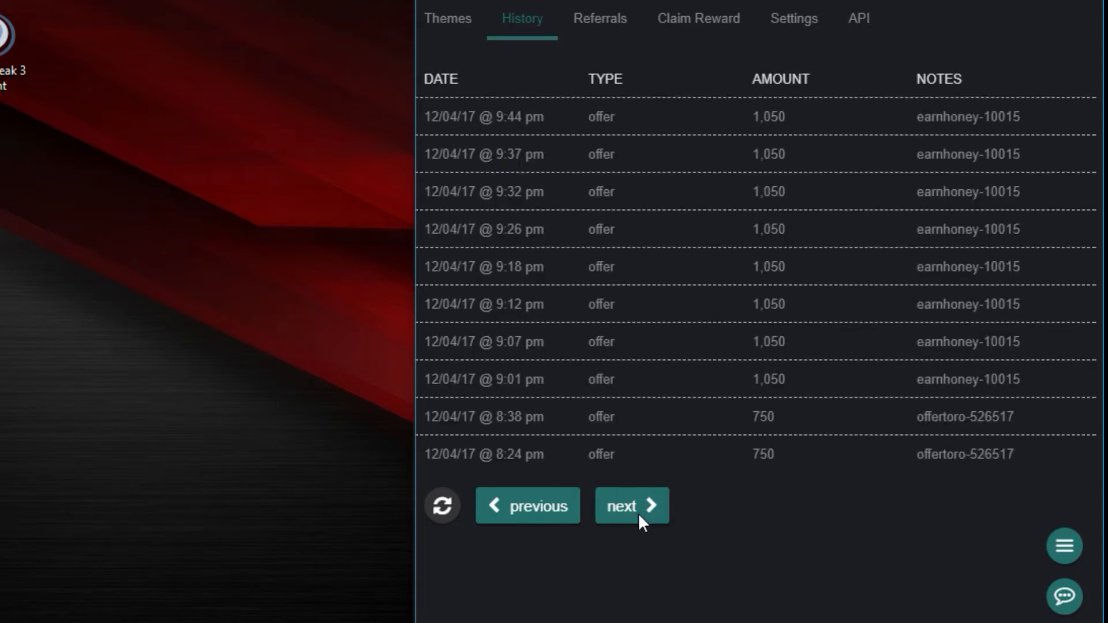
pyautogui.click(632, 505)
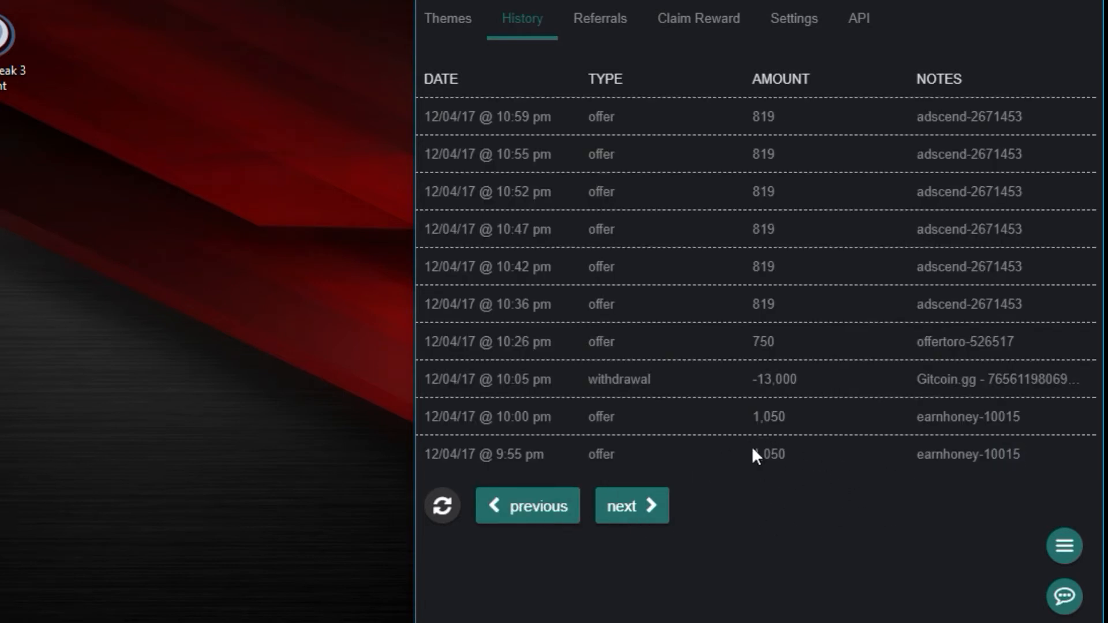
pyautogui.click(632, 506)
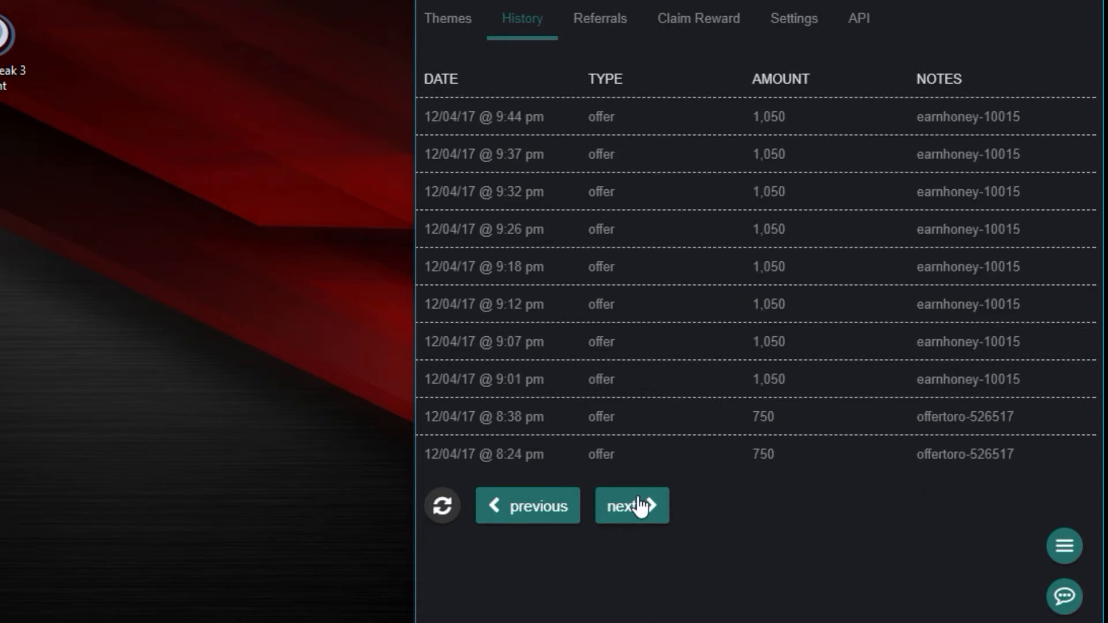
pyautogui.click(632, 505)
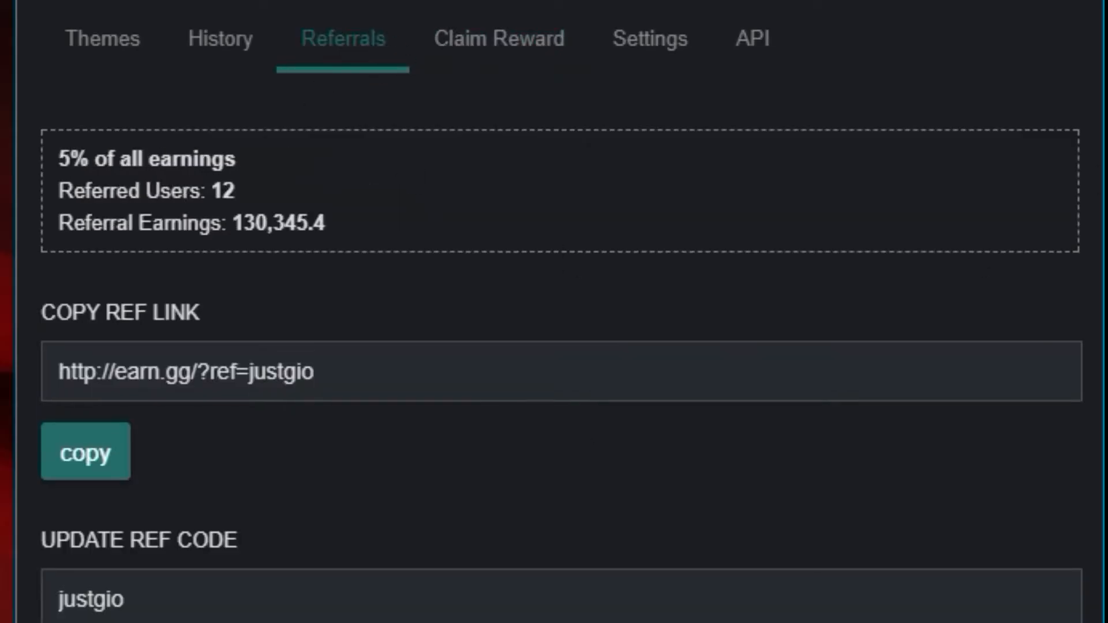
pyautogui.moveTo(493, 421)
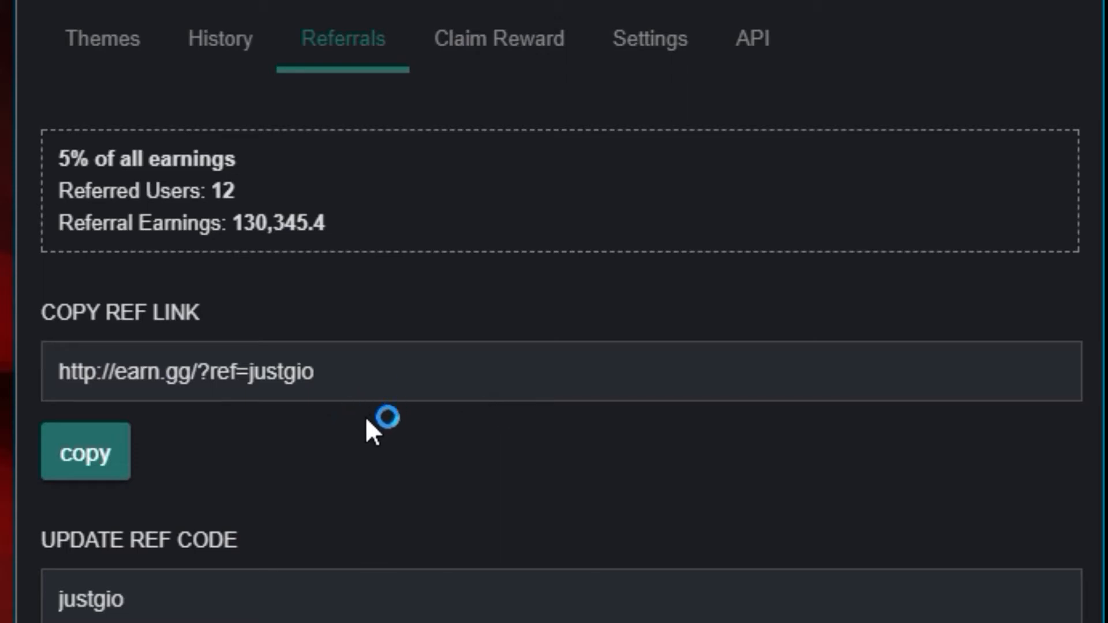
pyautogui.moveTo(463, 407)
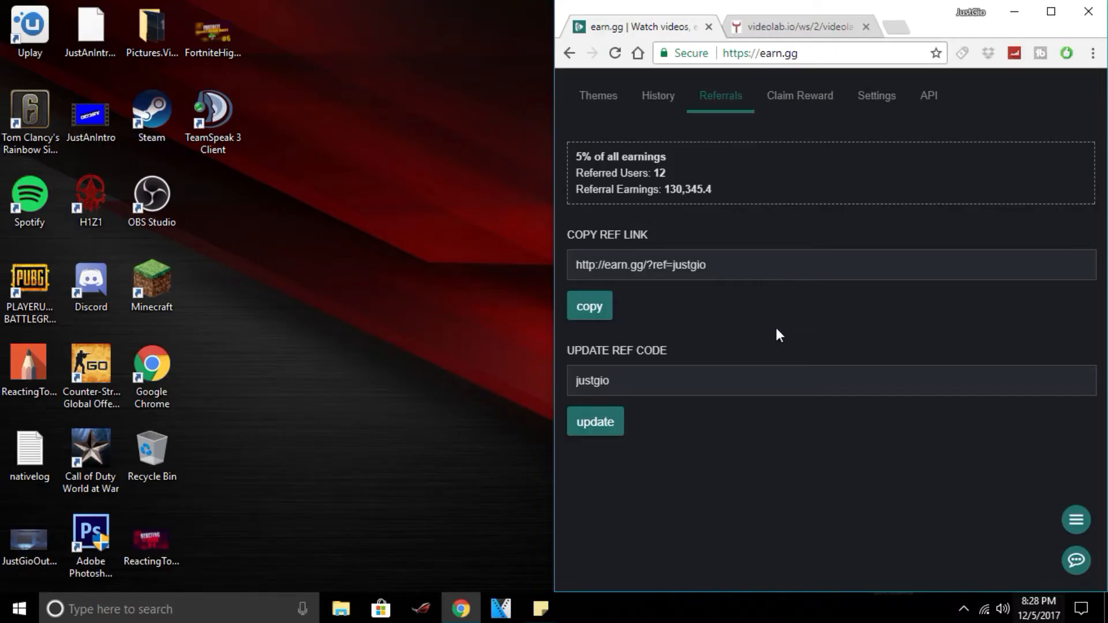
# After viewing 12 referrals and 130,345.4 earnings, return to the offer walls page
pyautogui.click(598, 95)
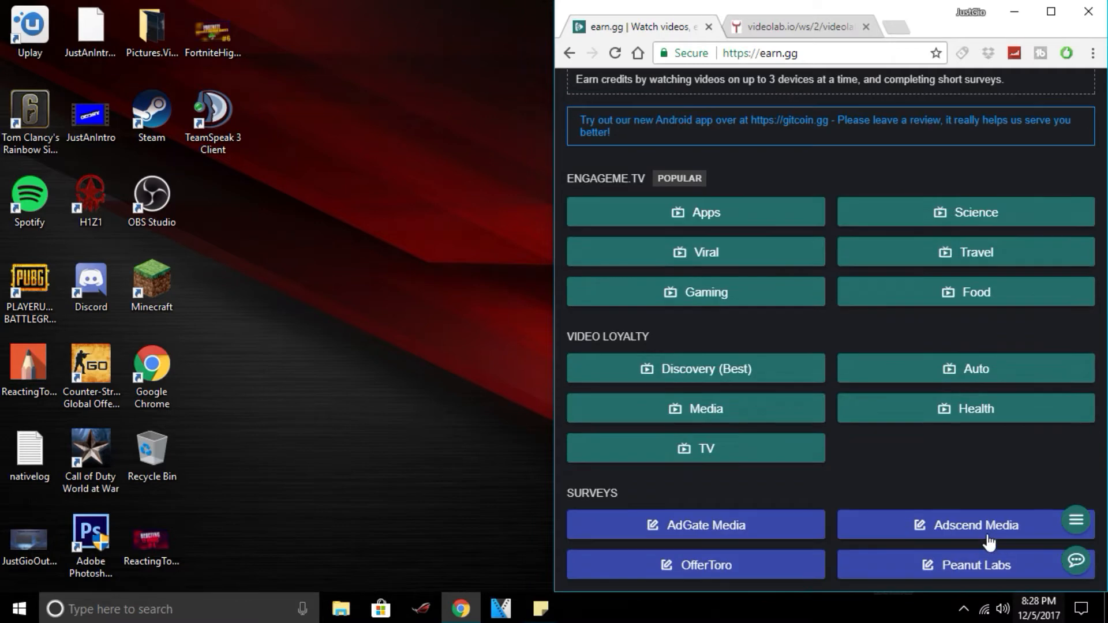
# Launch the Adscend Media wall and scroll down to the AvenueViral slideshow offers
pyautogui.click(975, 525)
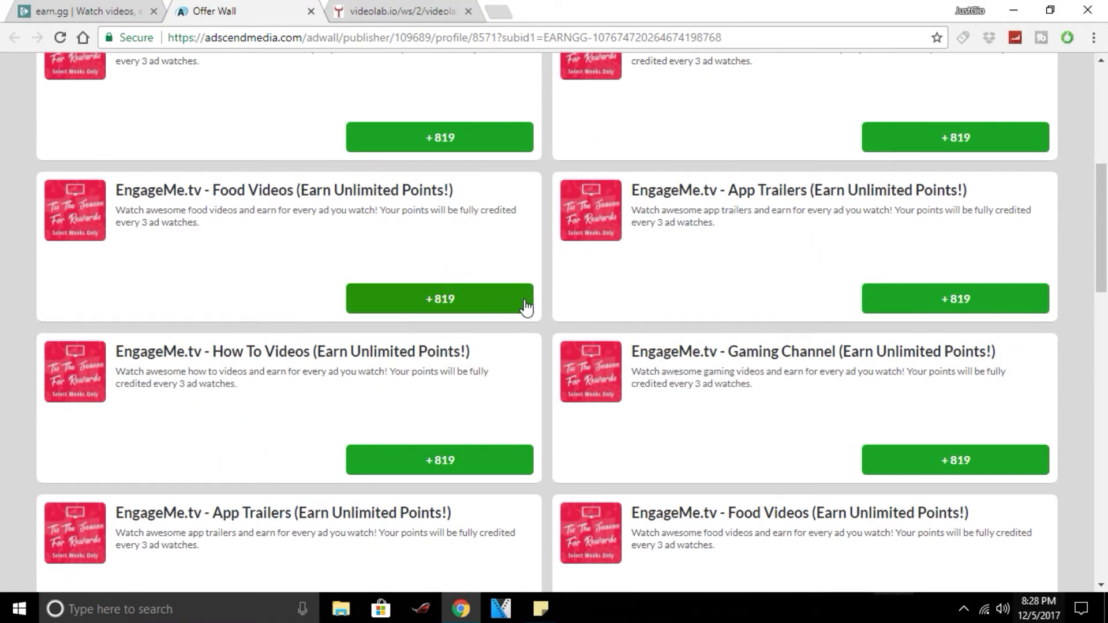
pyautogui.scroll(-3)
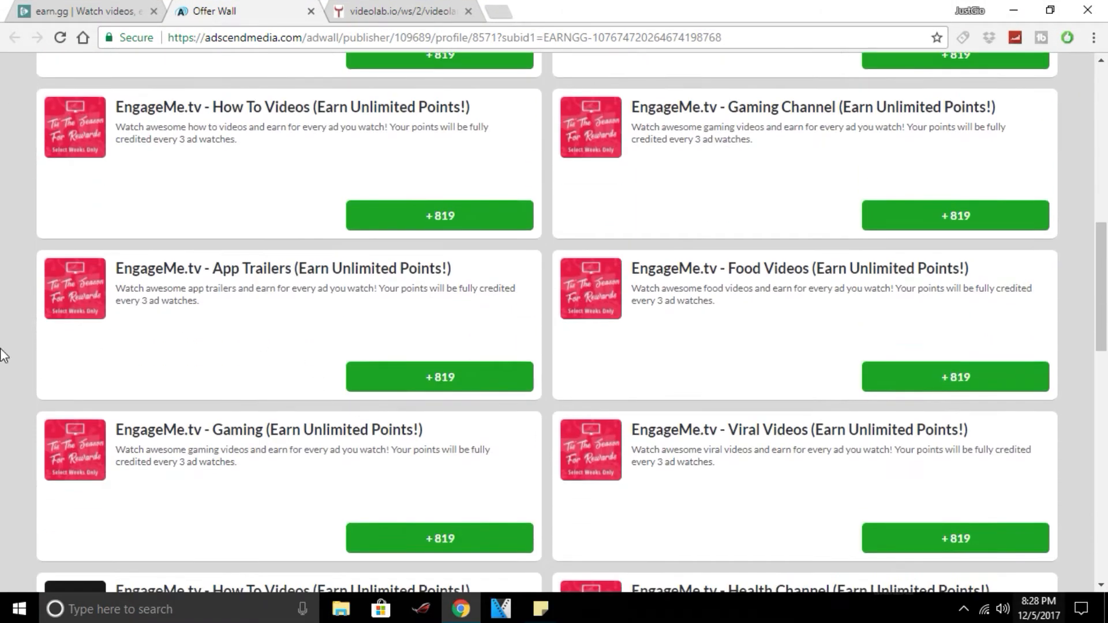
pyautogui.scroll(-3)
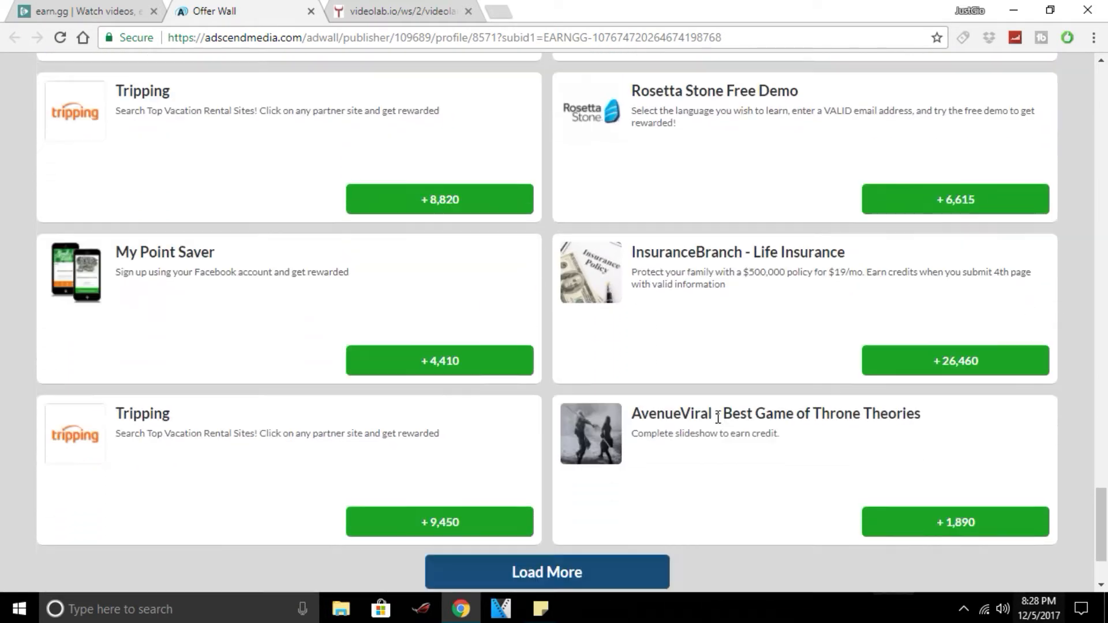
pyautogui.scroll(-3)
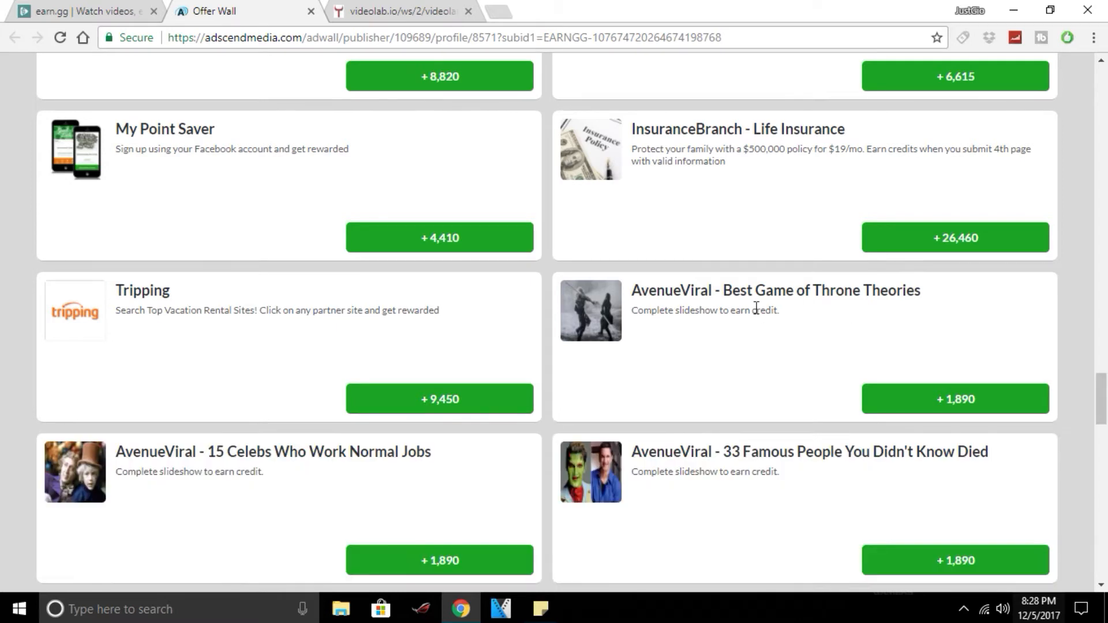
pyautogui.moveTo(934, 369)
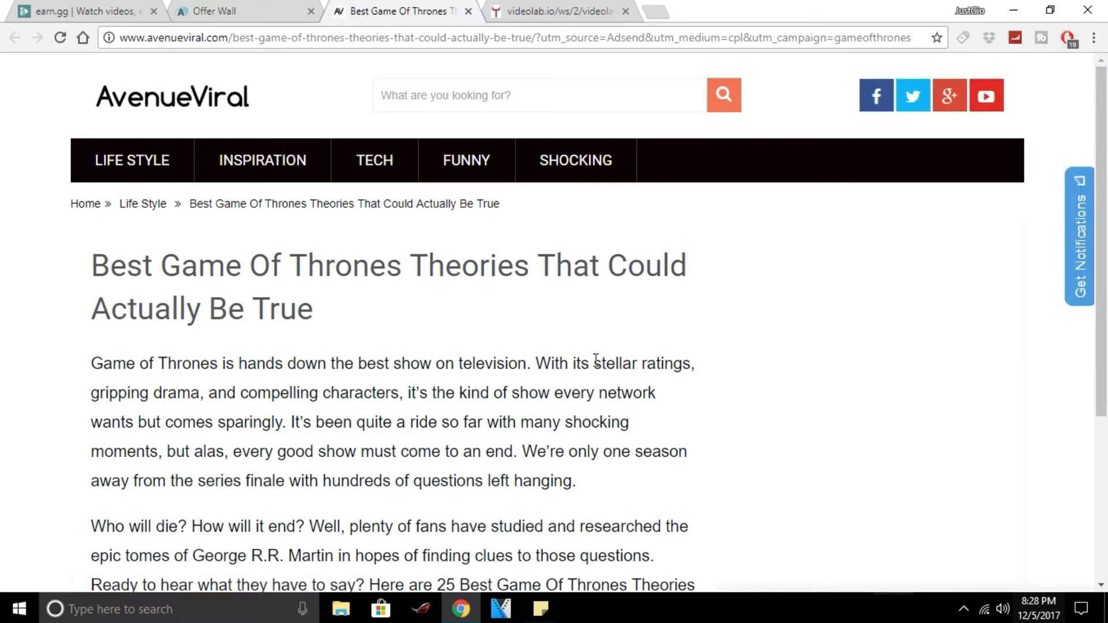
# Click through the Game of Thrones theories slides with the red Continue to Next Page button
pyautogui.scroll(-3)
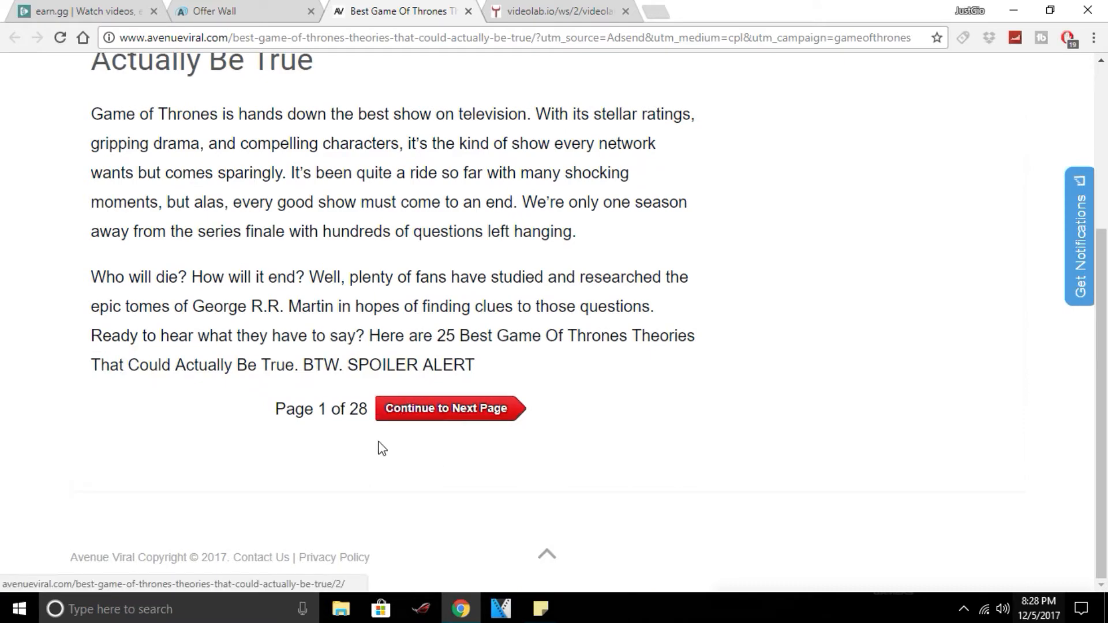
pyautogui.click(447, 409)
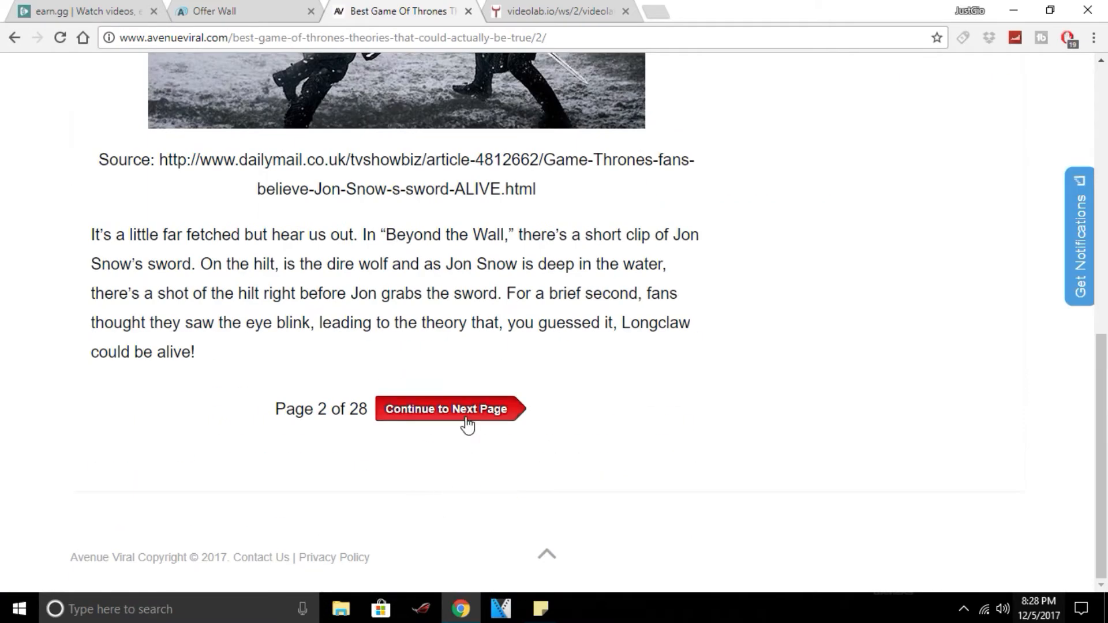
pyautogui.click(445, 409)
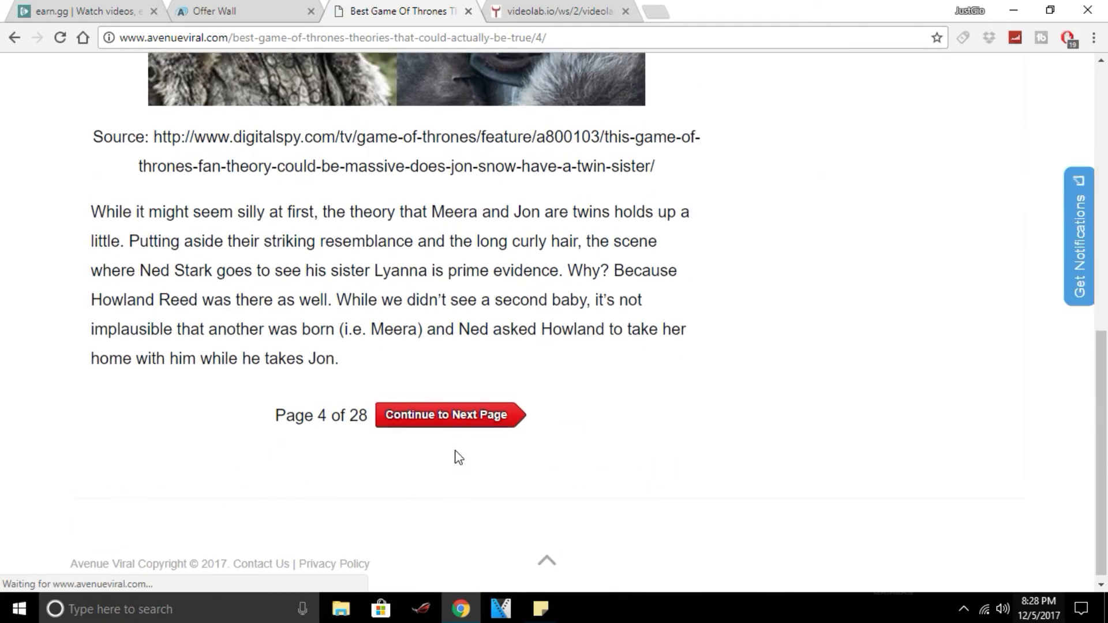
pyautogui.click(446, 415)
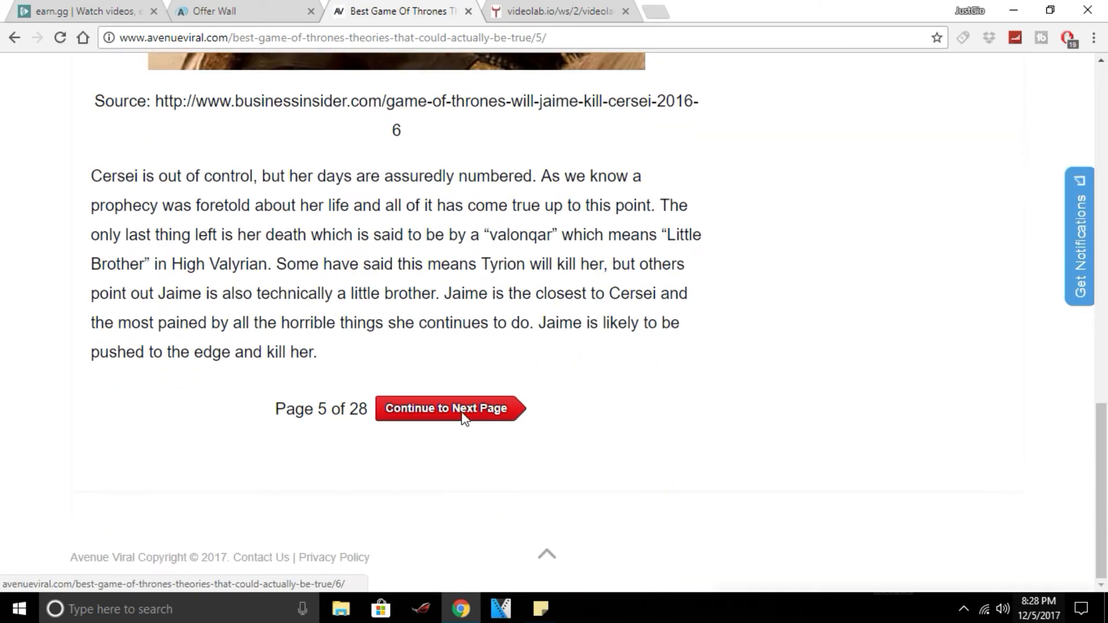
pyautogui.click(446, 408)
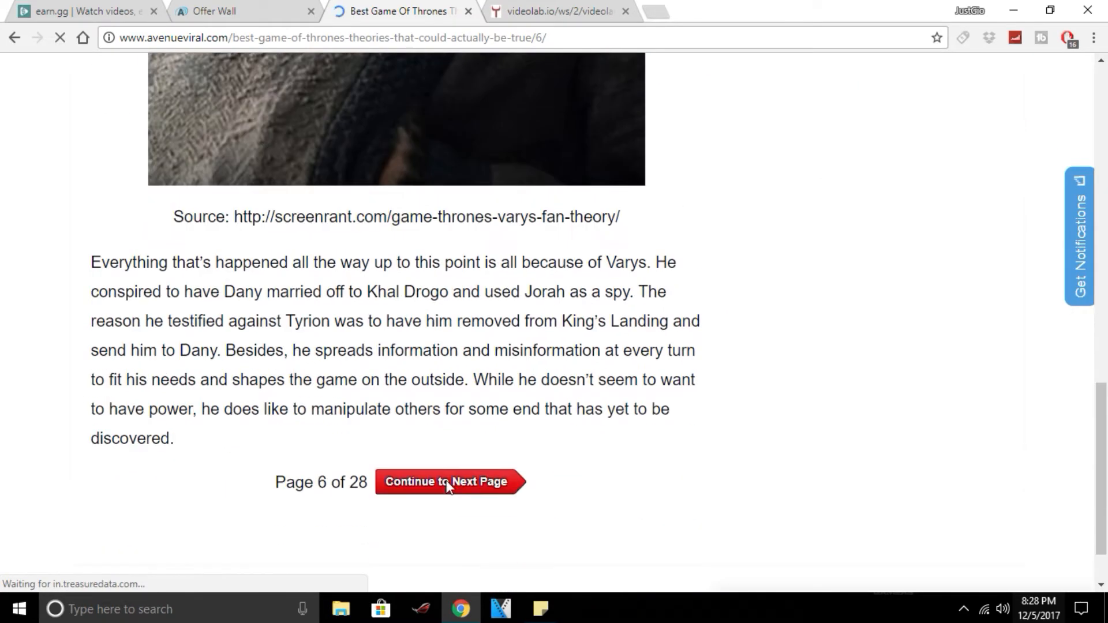
pyautogui.click(447, 482)
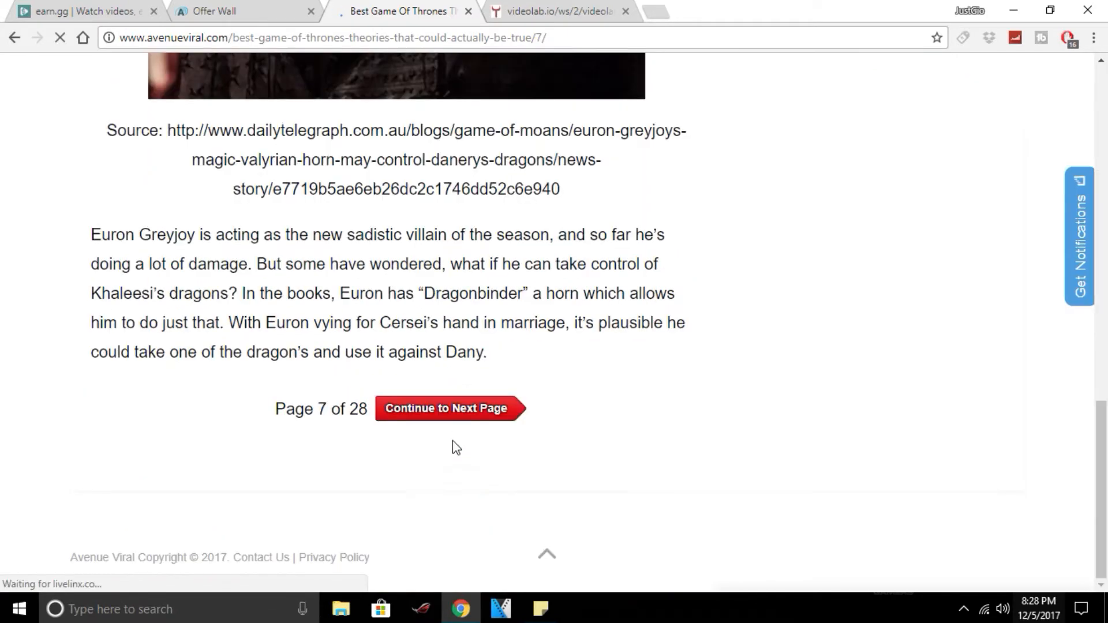
pyautogui.click(447, 408)
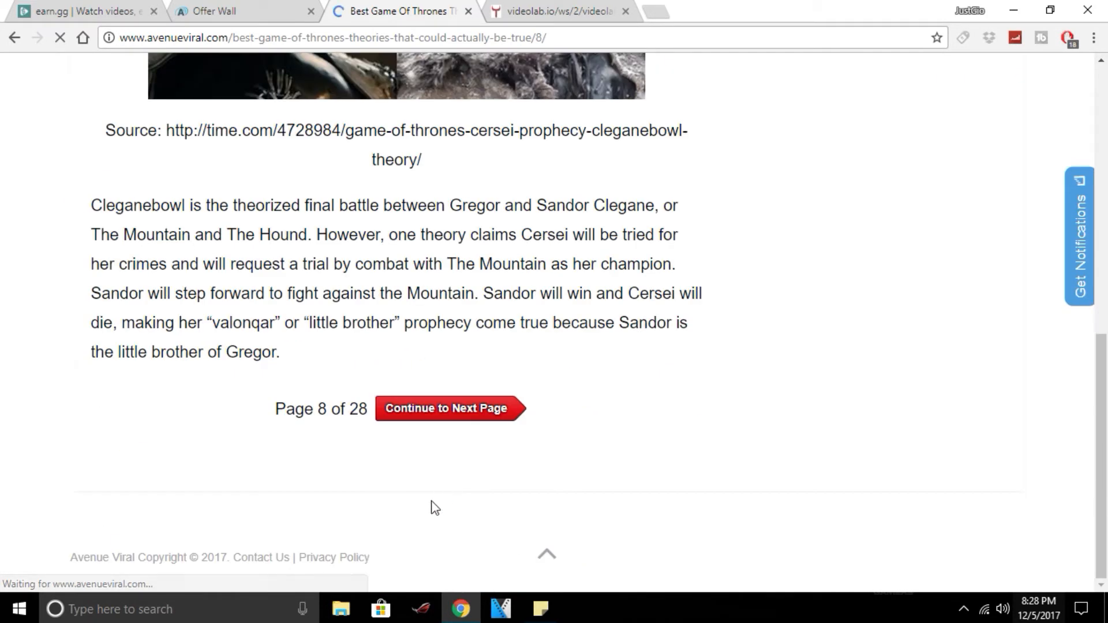
pyautogui.click(445, 408)
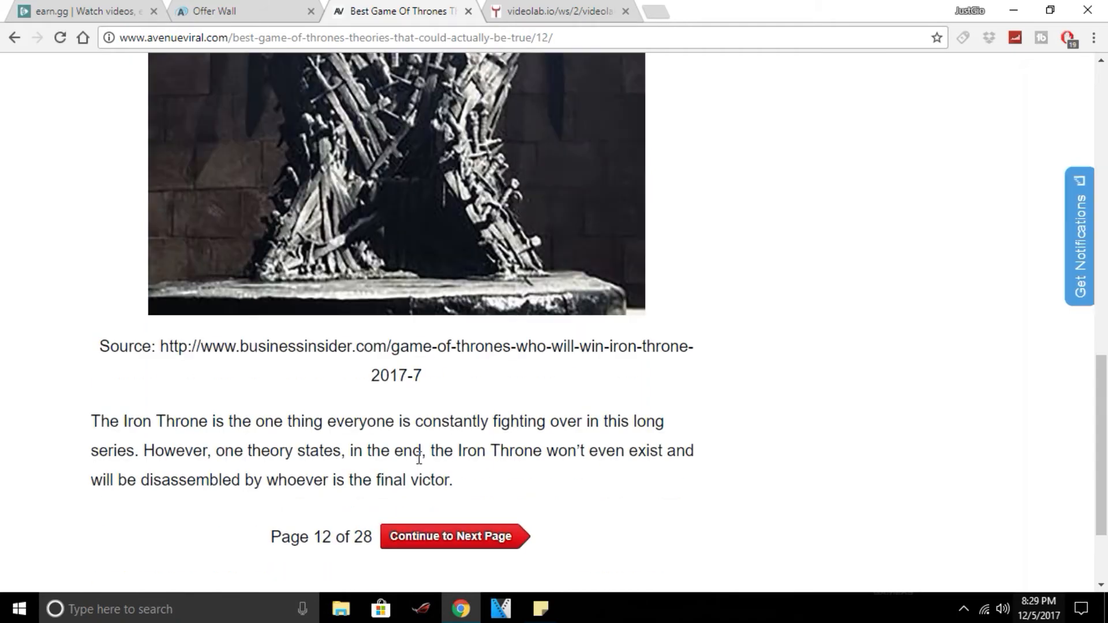
pyautogui.click(452, 536)
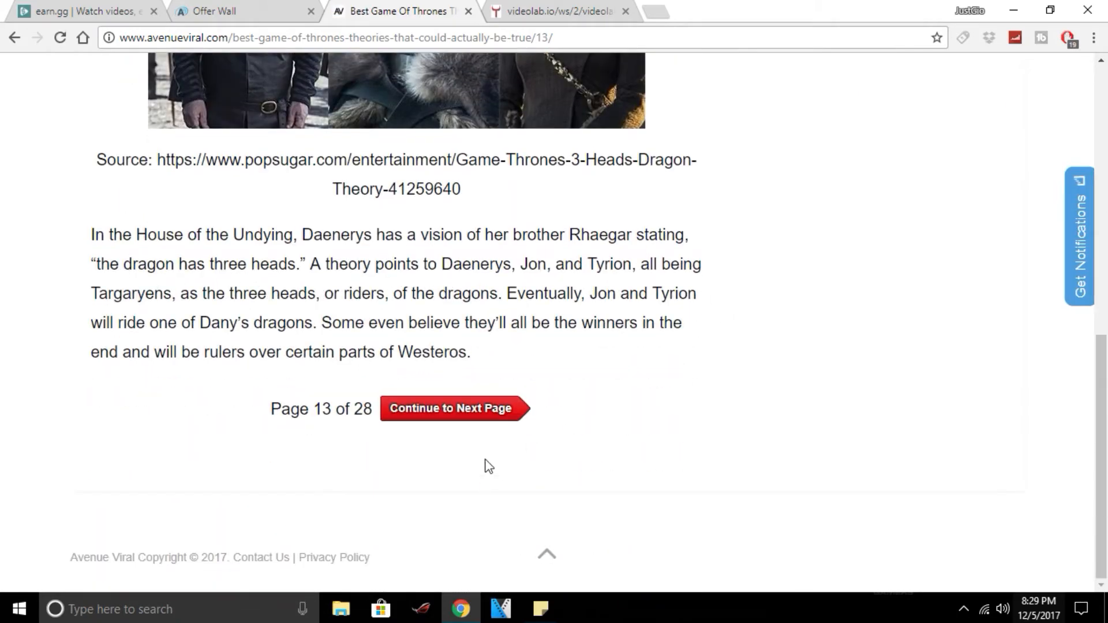
pyautogui.click(453, 409)
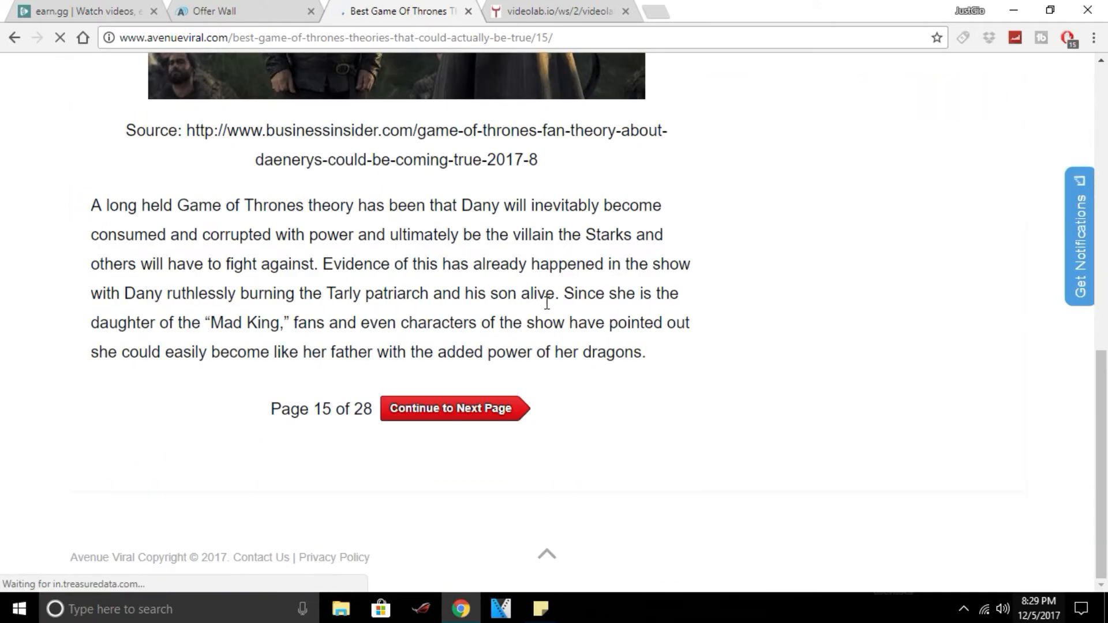
pyautogui.click(450, 408)
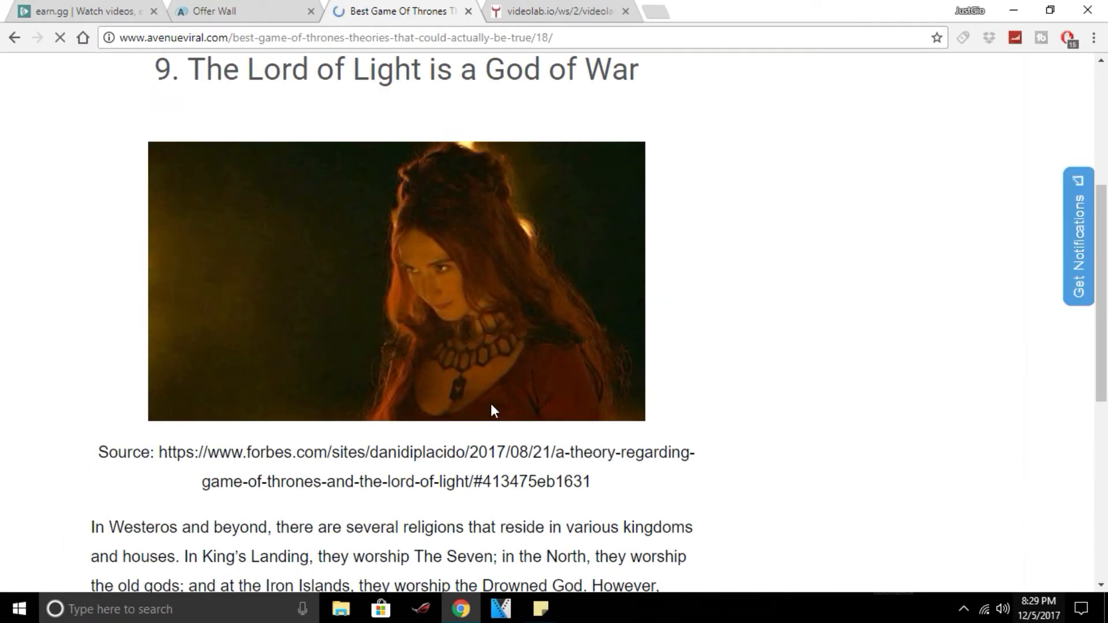
pyautogui.scroll(-3)
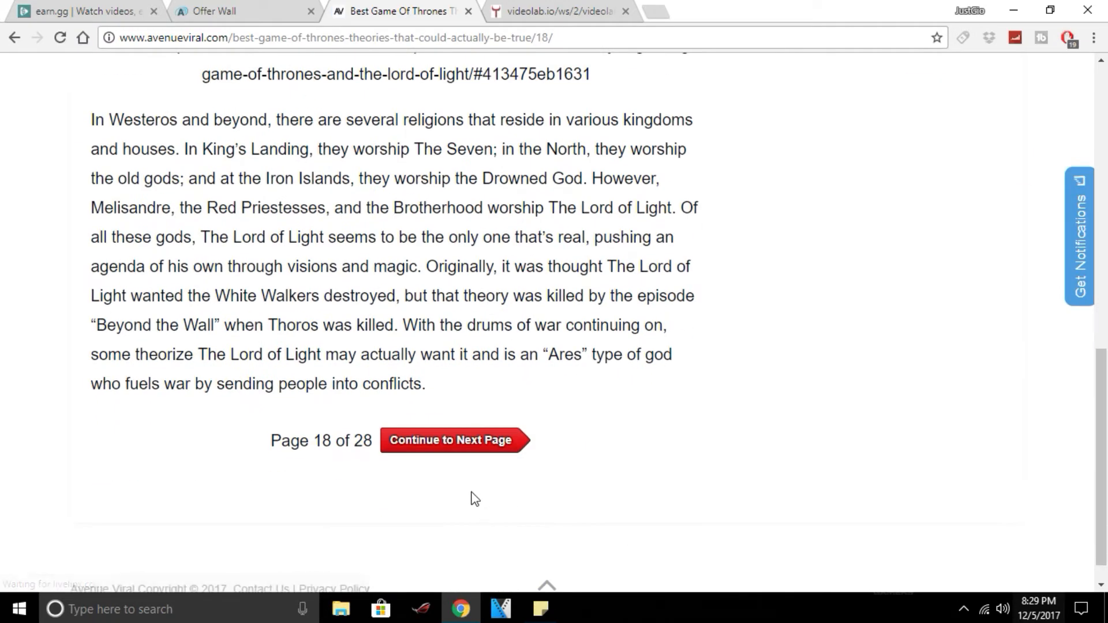
pyautogui.click(450, 440)
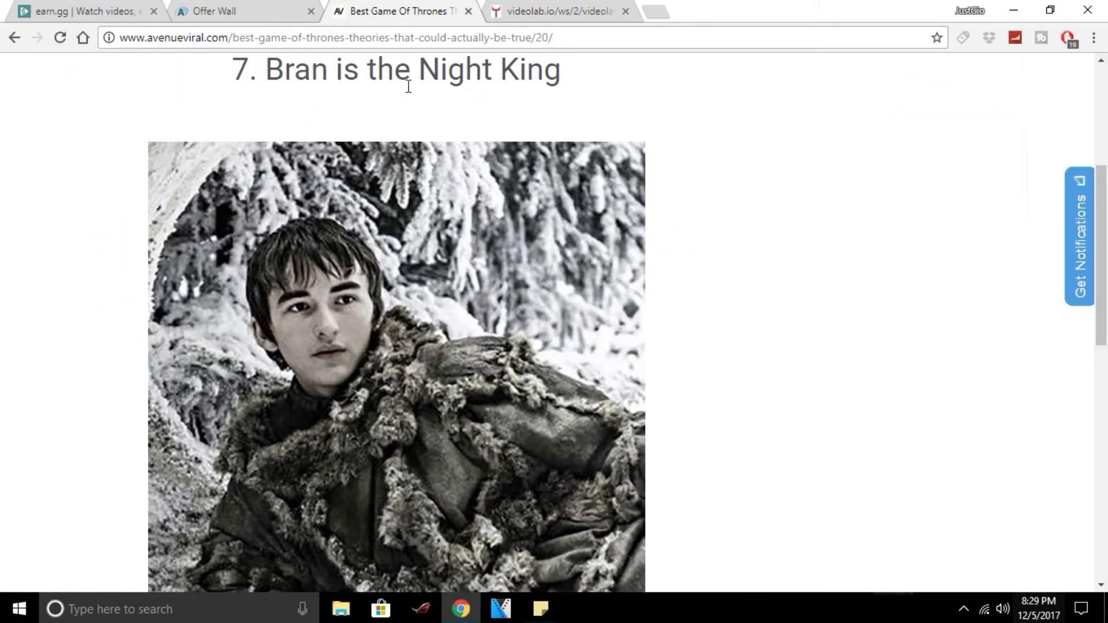
pyautogui.scroll(-3)
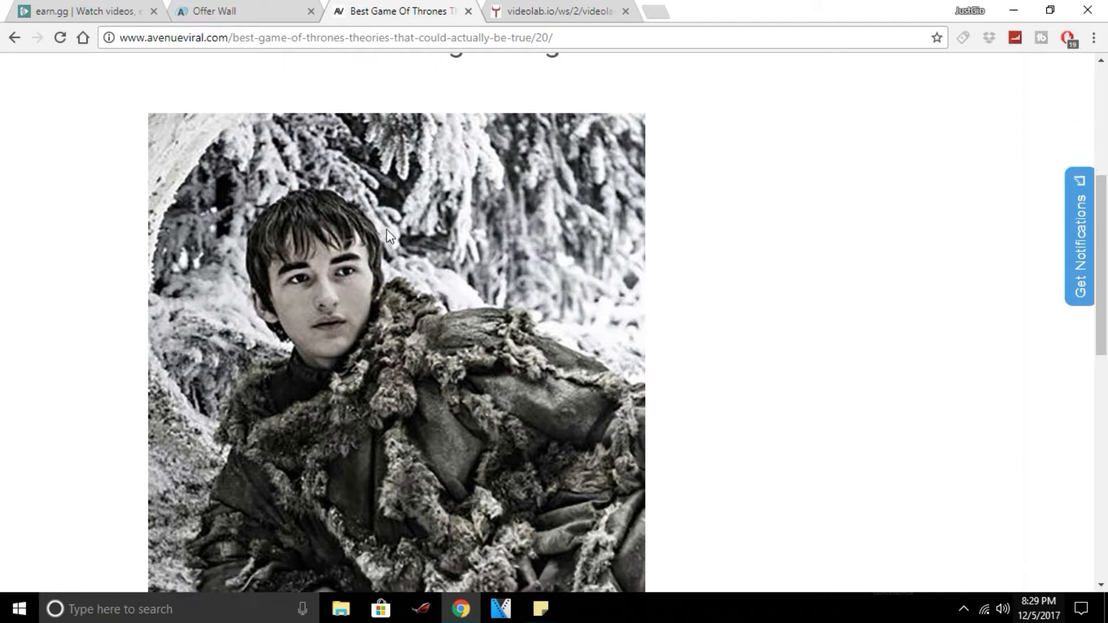
pyautogui.click(450, 469)
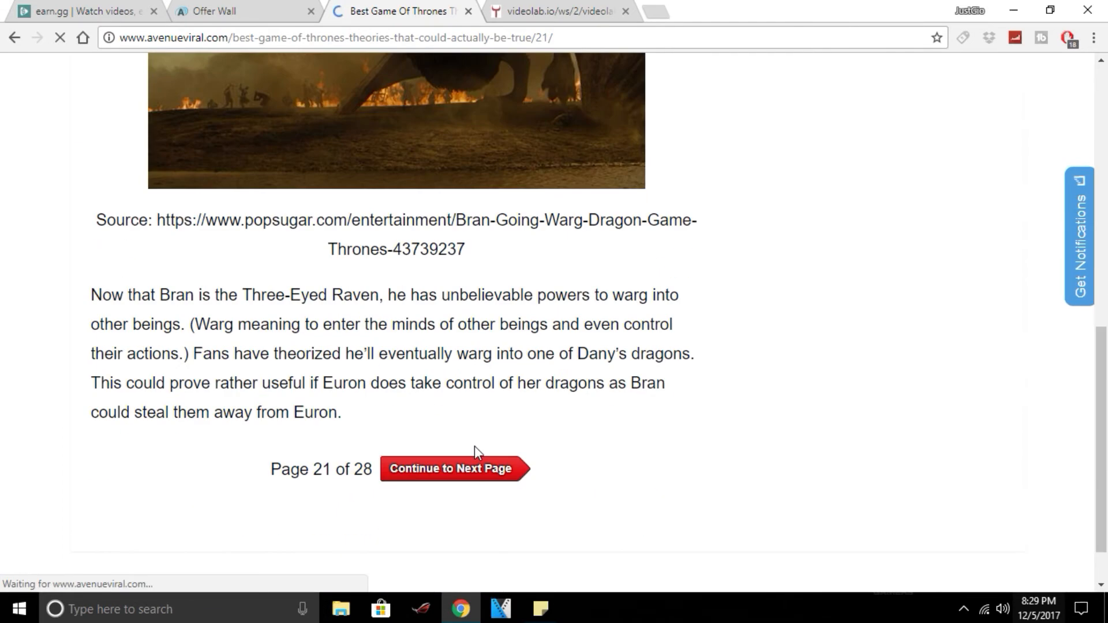
pyautogui.click(451, 468)
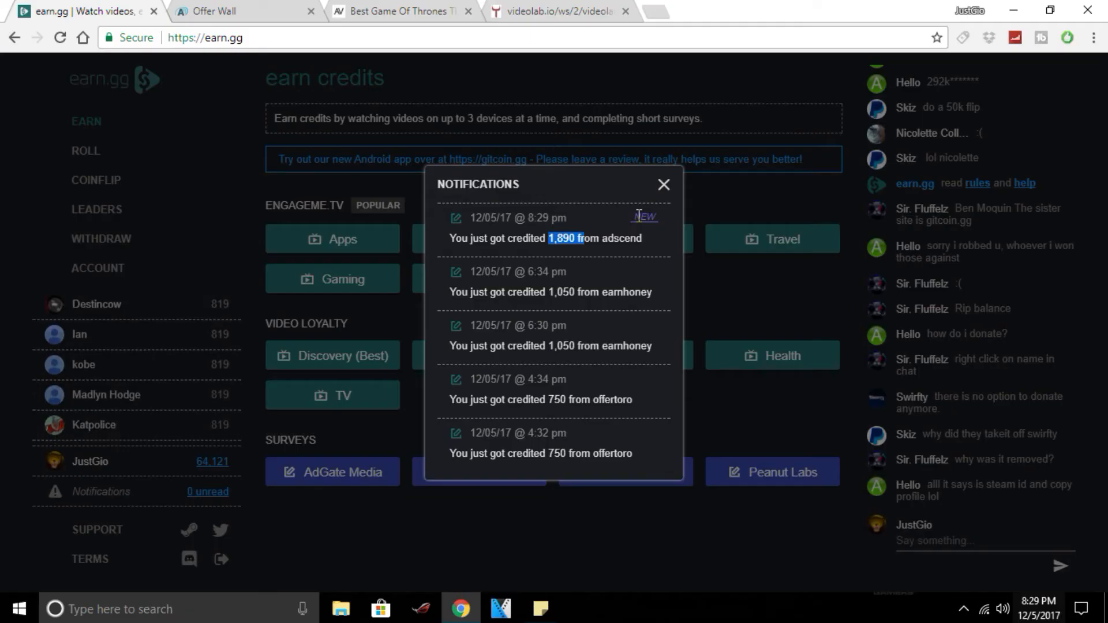
# Close the notifications showing adscend's 1,890 credits, then close the finished slideshow tab
pyautogui.click(664, 184)
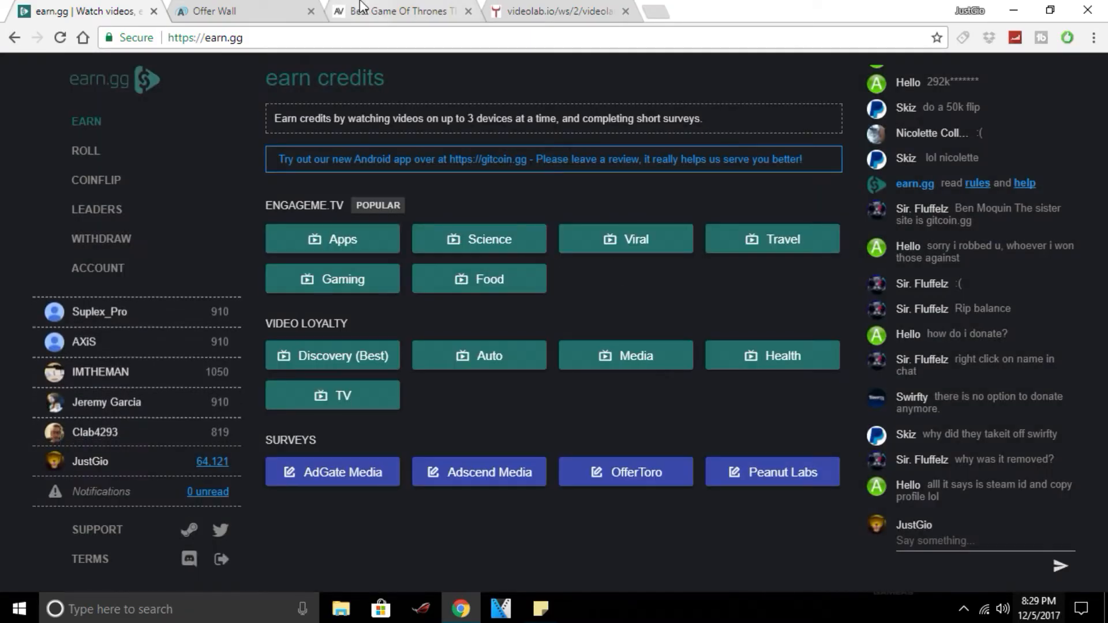
pyautogui.click(407, 11)
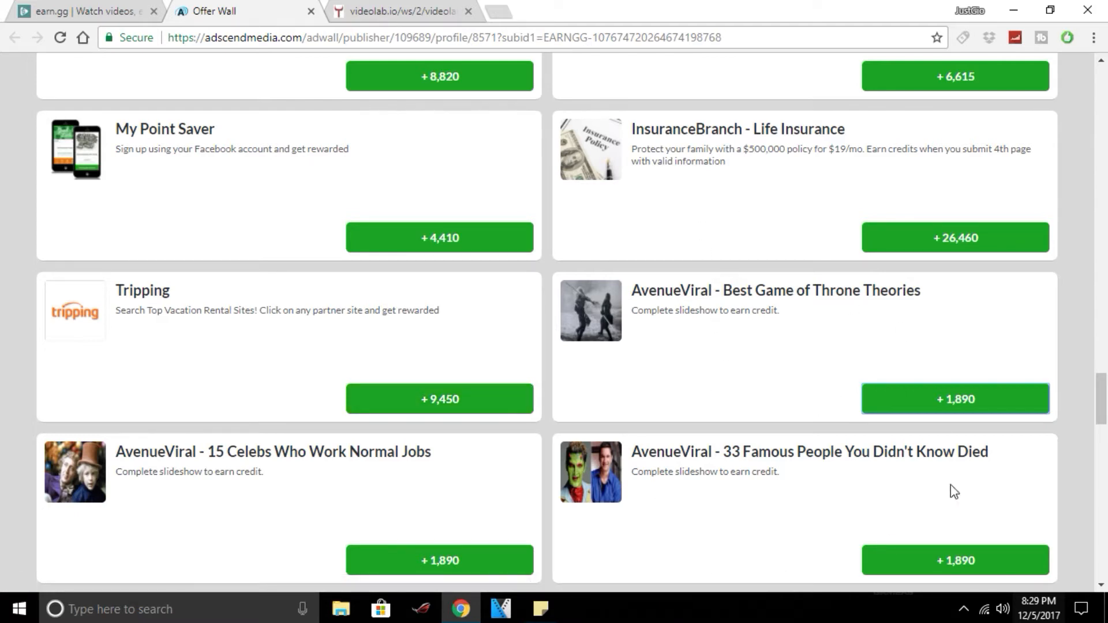
pyautogui.moveTo(966, 412)
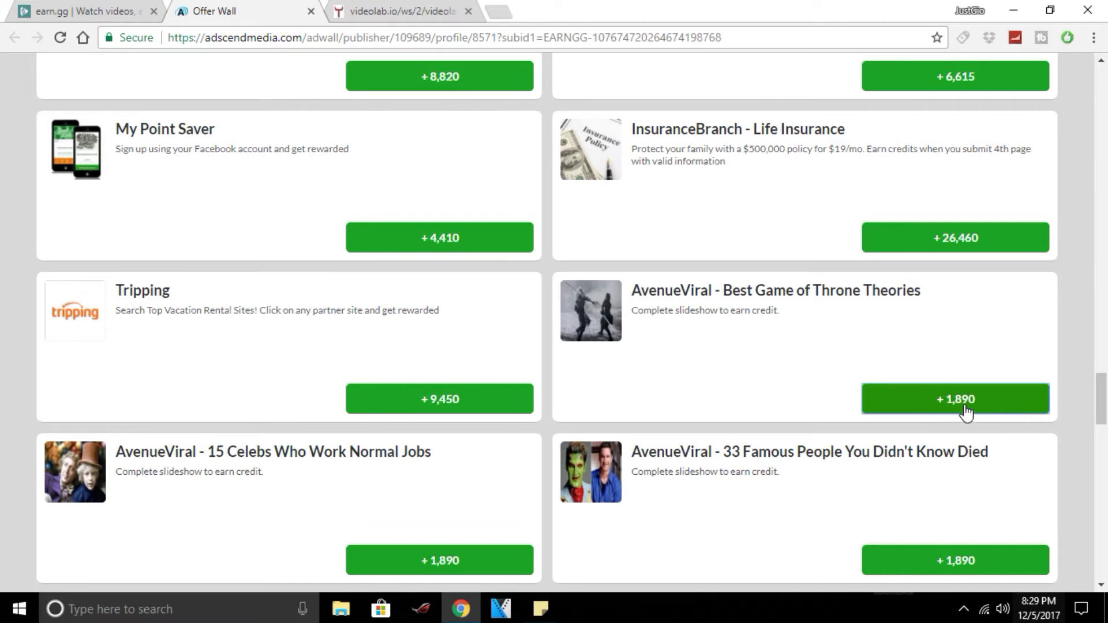
# Scroll through the Adscend Media offer listings, then close the offer wall tab
pyautogui.scroll(-3)
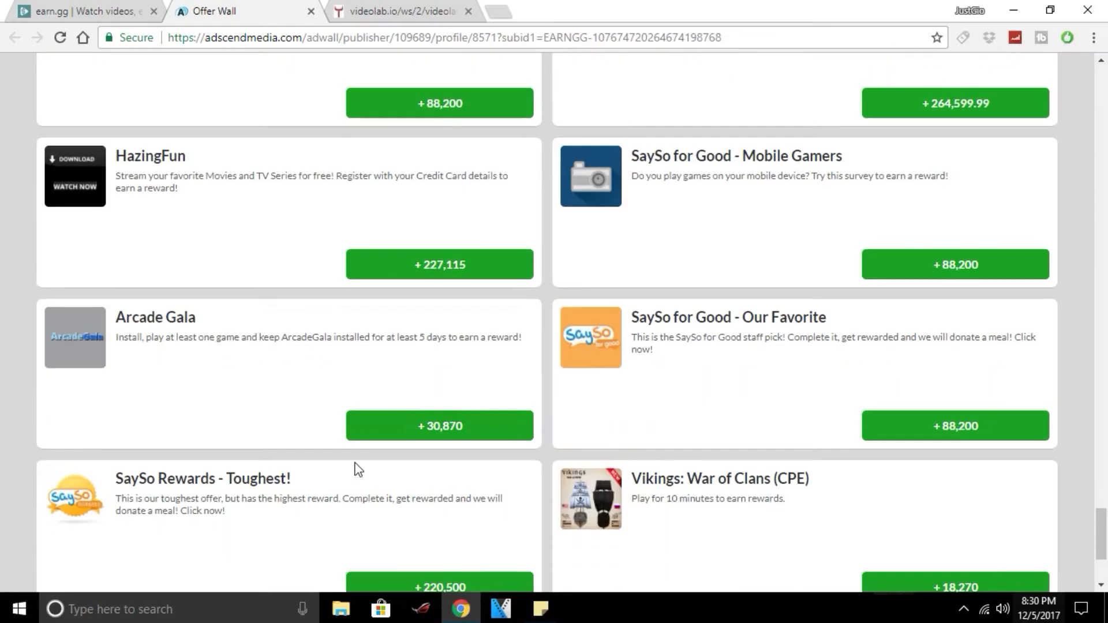
pyautogui.scroll(-3)
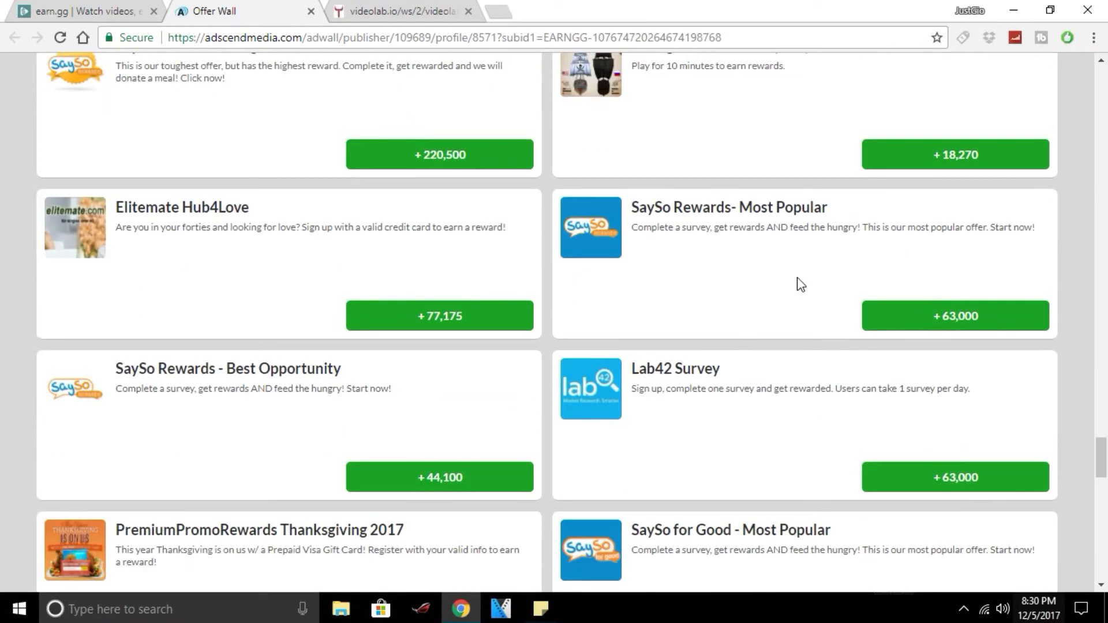
pyautogui.scroll(-3)
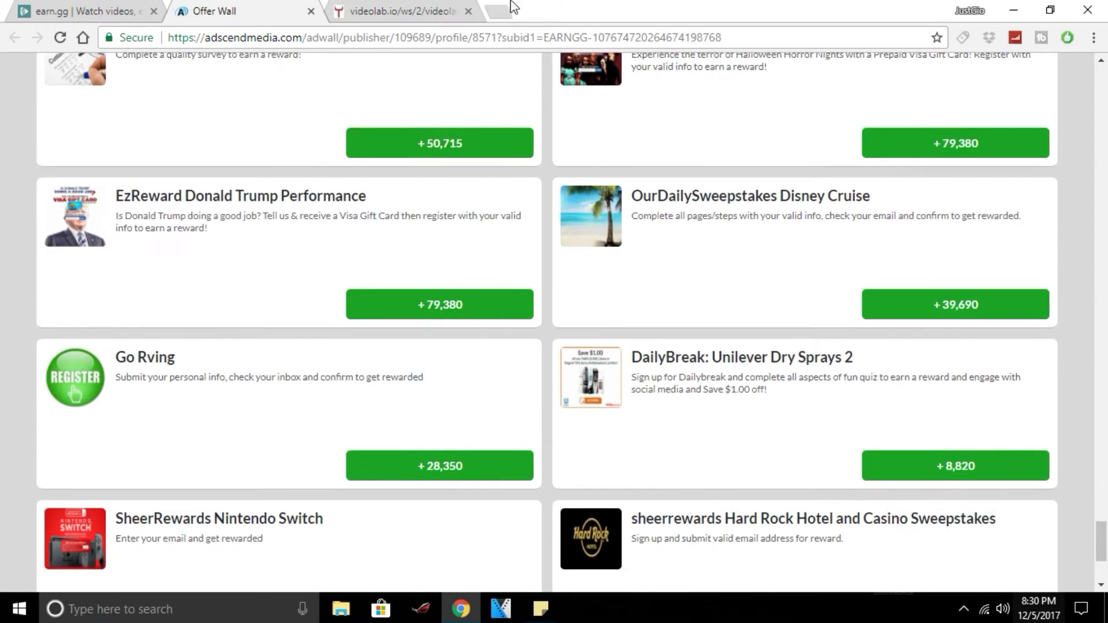
pyautogui.click(309, 12)
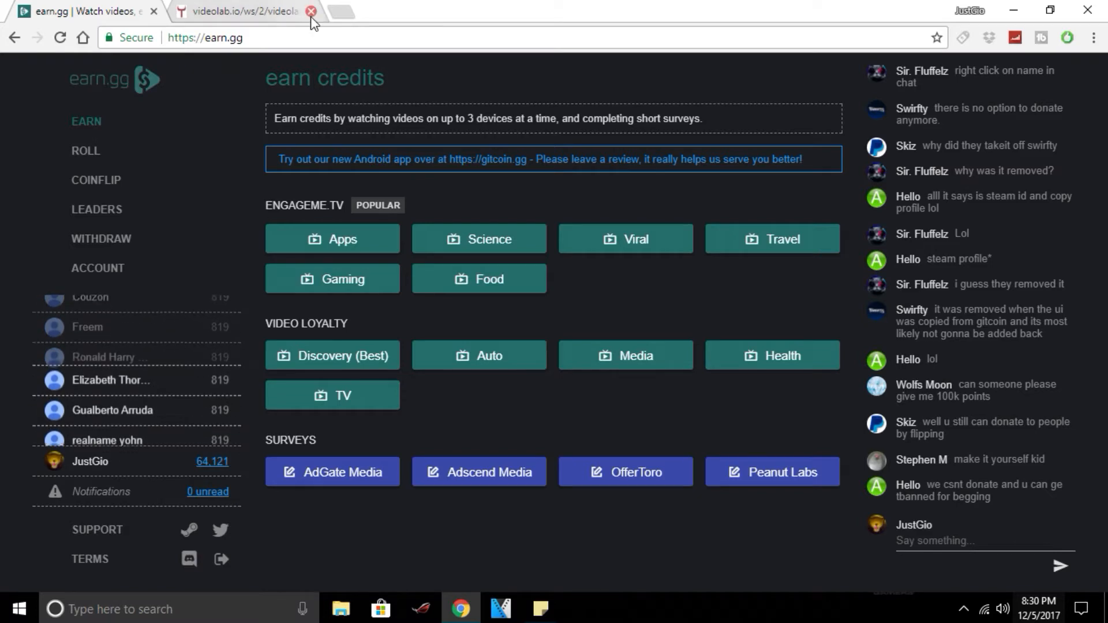
# Close the leftover video tab and sort AdGate offers by reward, Low to High
pyautogui.click(332, 472)
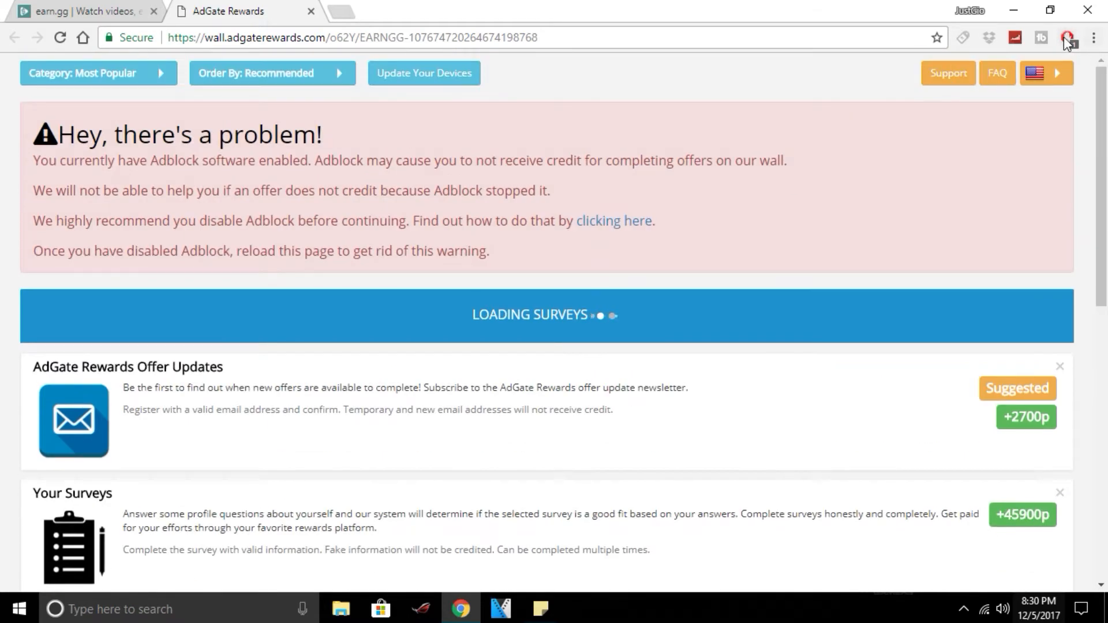
pyautogui.scroll(-3)
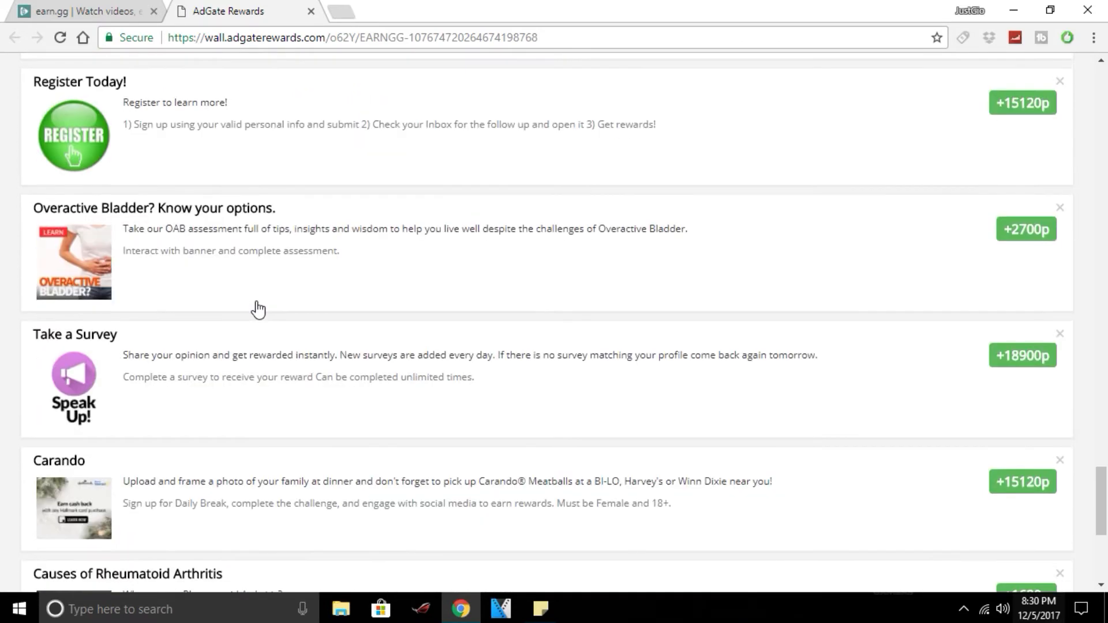
pyautogui.scroll(3)
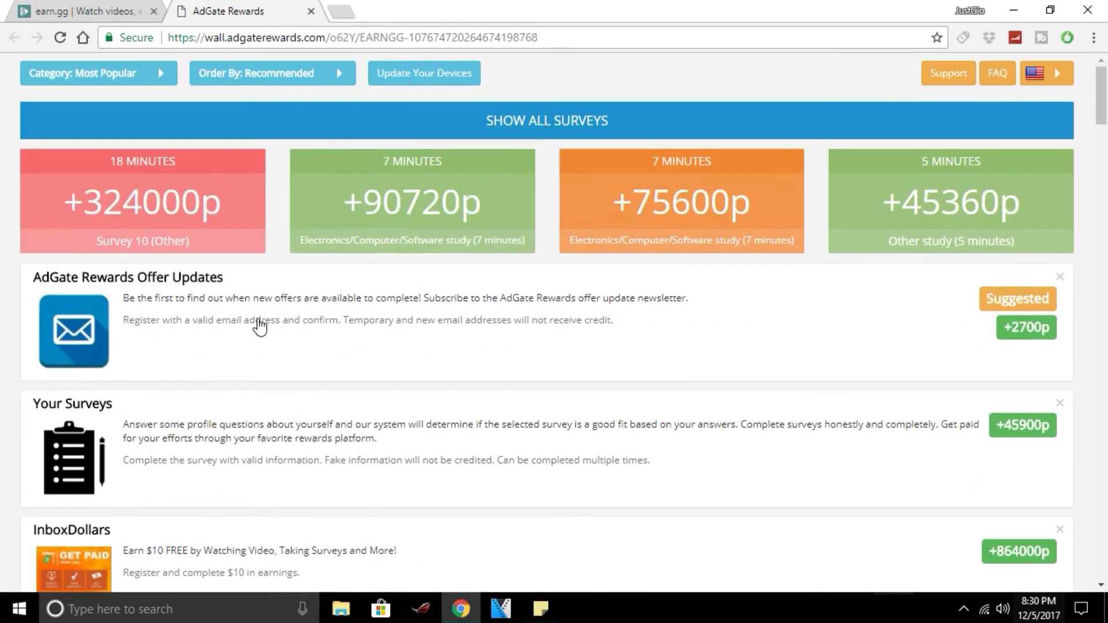
pyautogui.click(272, 74)
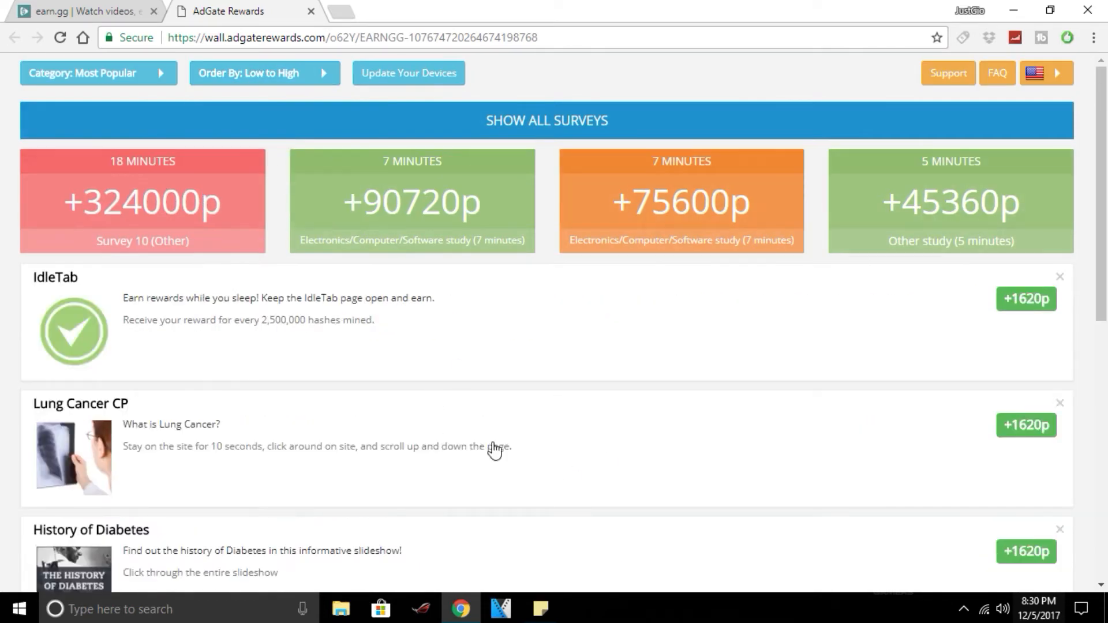
# Scroll through the sorted AdGate Rewards offers, then close the offer wall
pyautogui.scroll(-3)
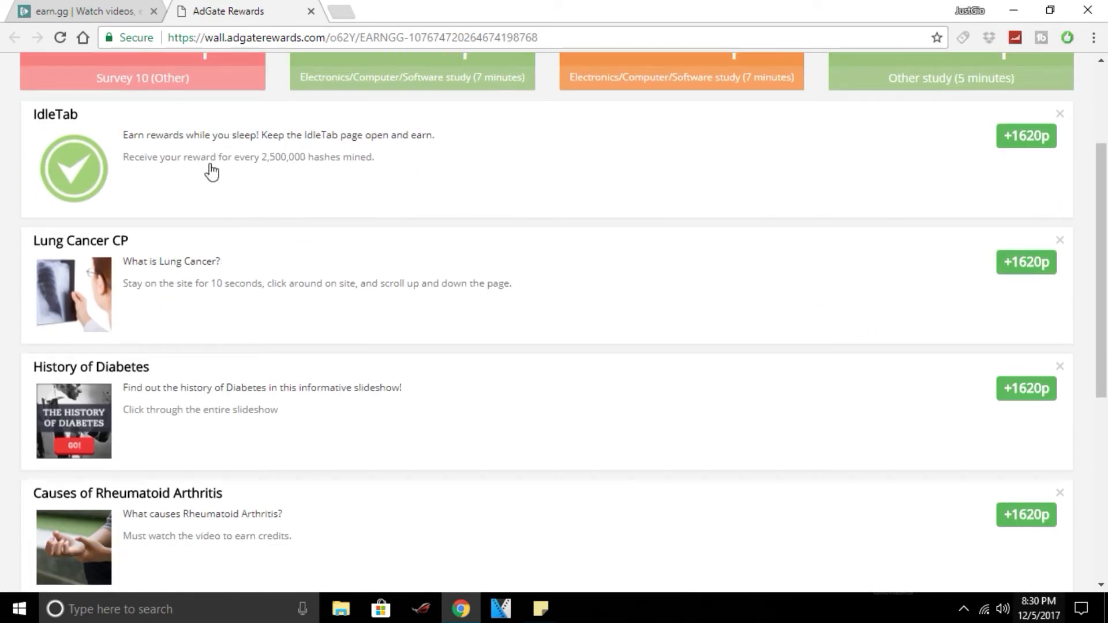
pyautogui.scroll(-3)
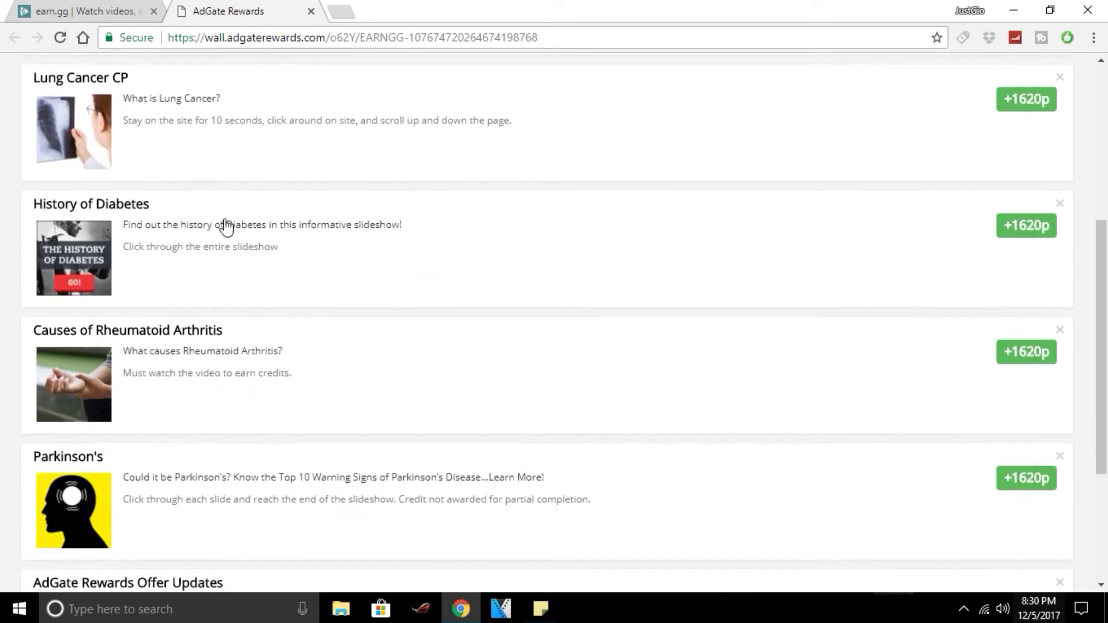
pyautogui.scroll(-3)
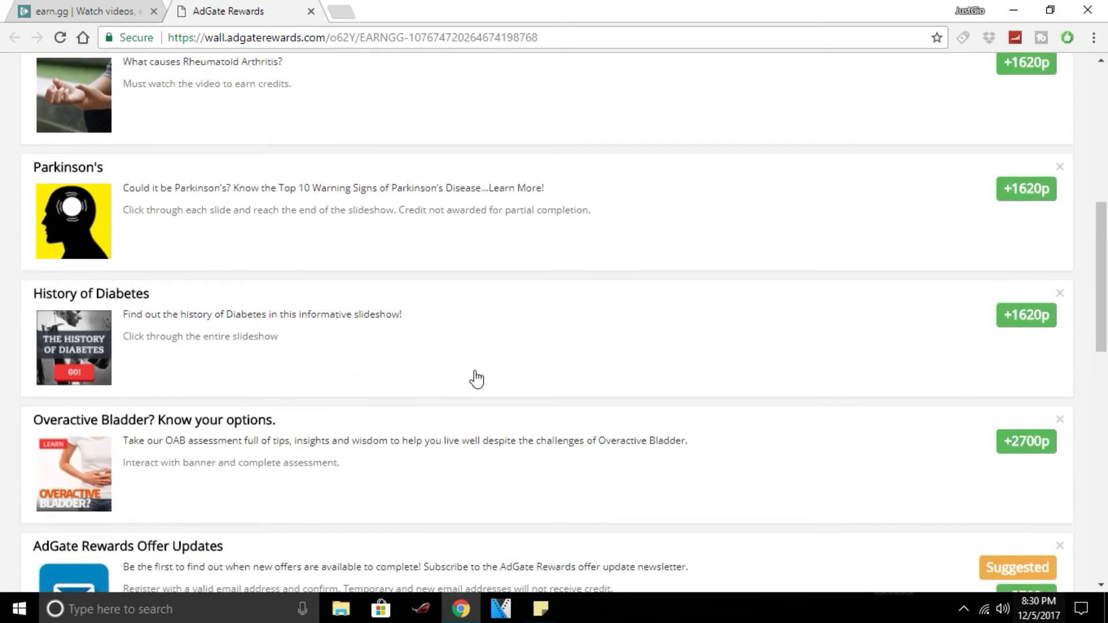
pyautogui.scroll(-3)
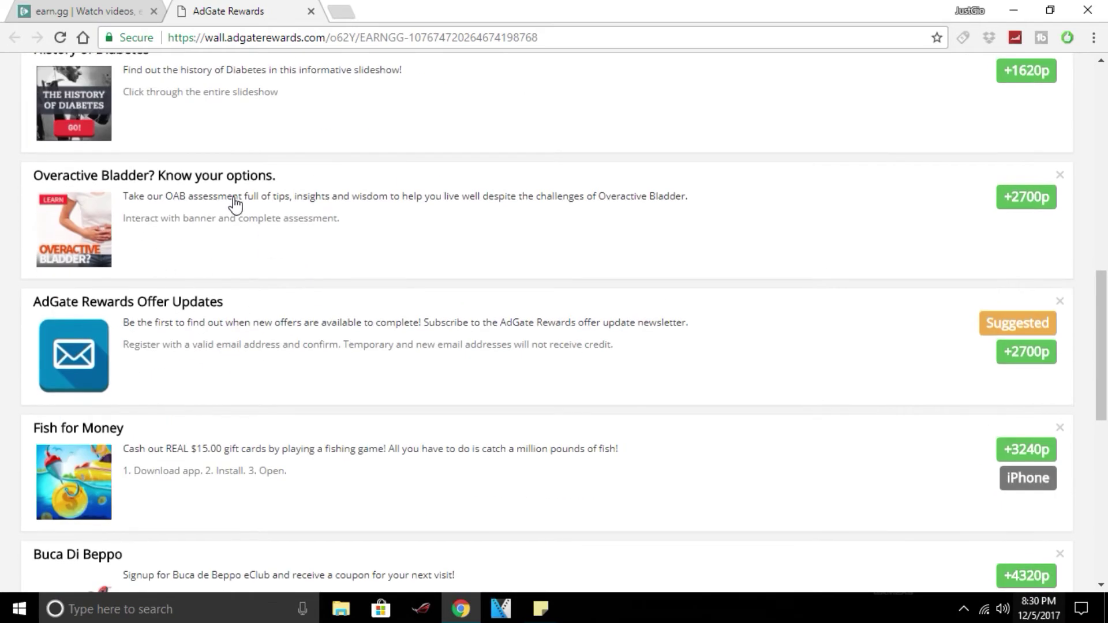
pyautogui.scroll(-3)
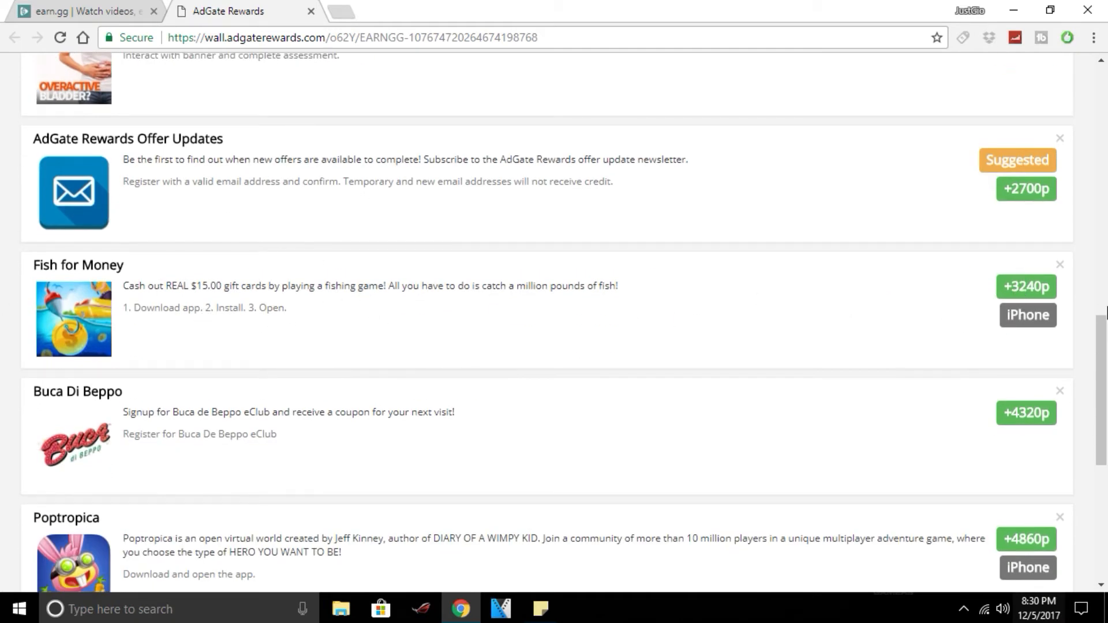
pyautogui.scroll(-3)
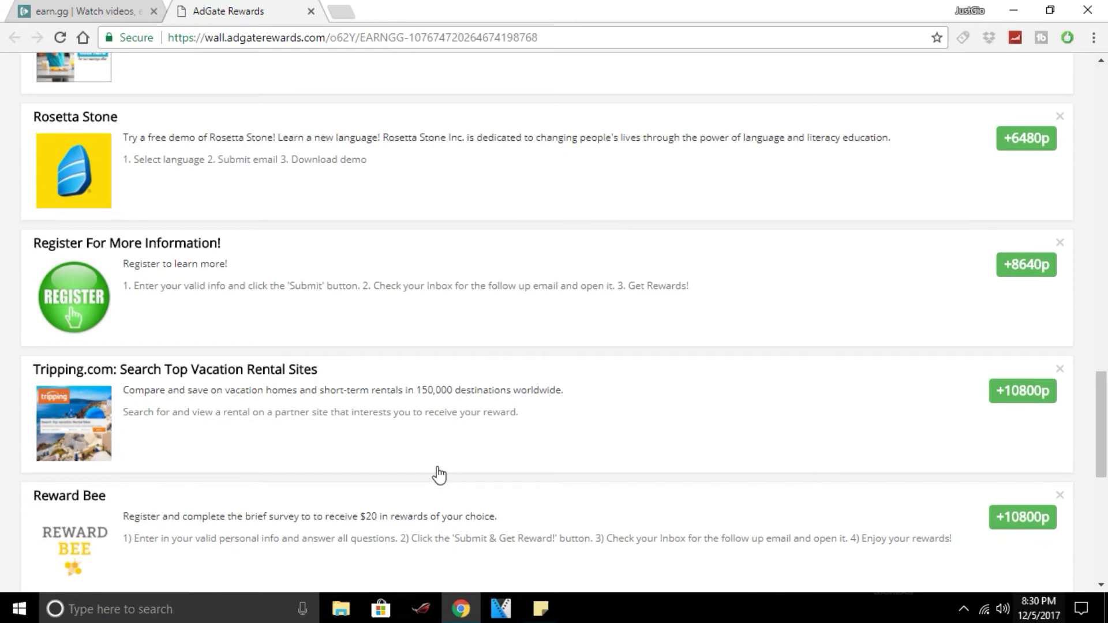
pyautogui.click(87, 12)
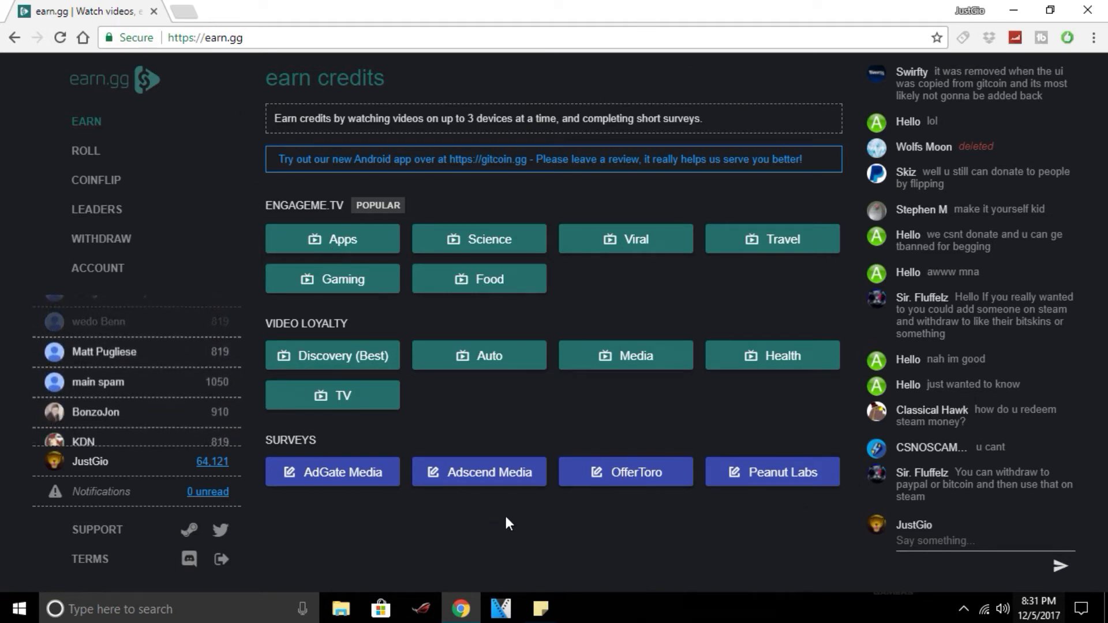
# Open earn.gg's Withdraw page with the Bitcoin option and 75k minimum
pyautogui.click(101, 239)
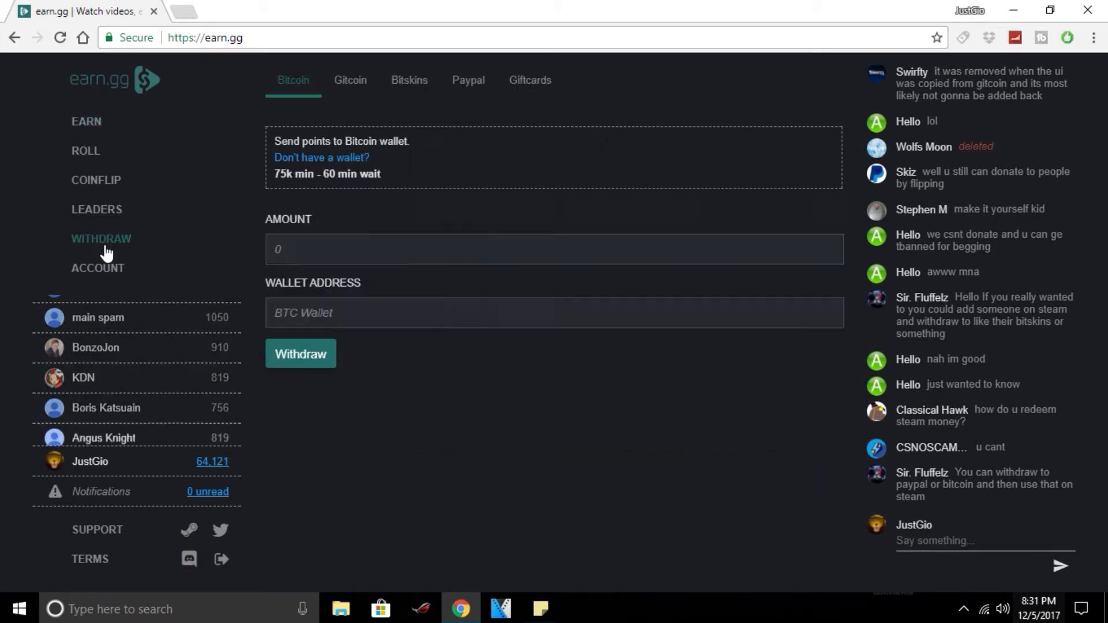
pyautogui.click(351, 79)
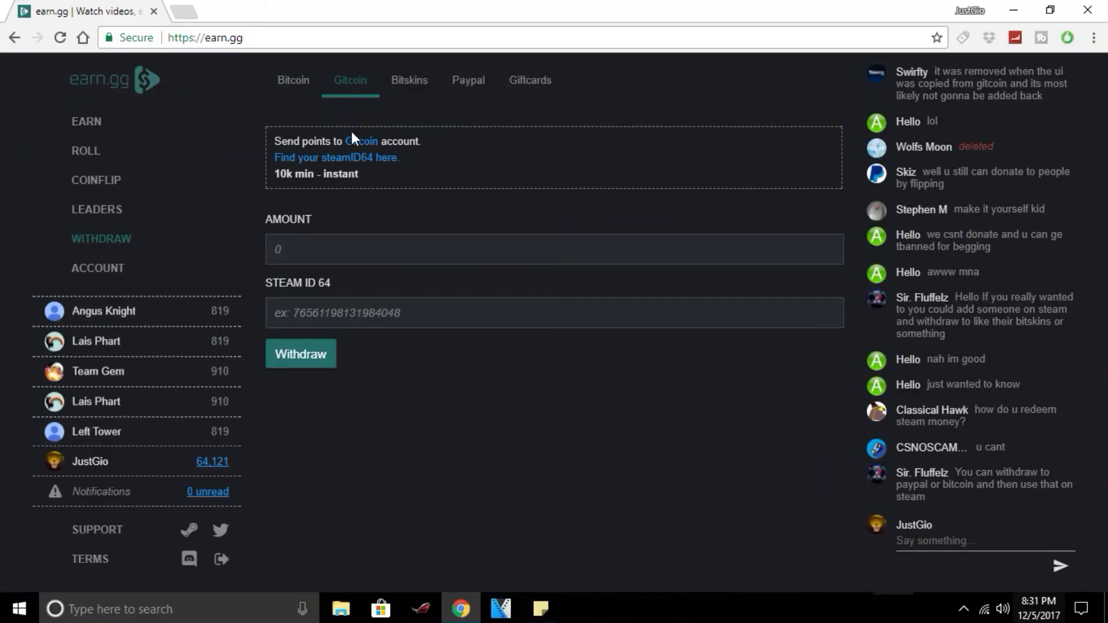
pyautogui.click(530, 80)
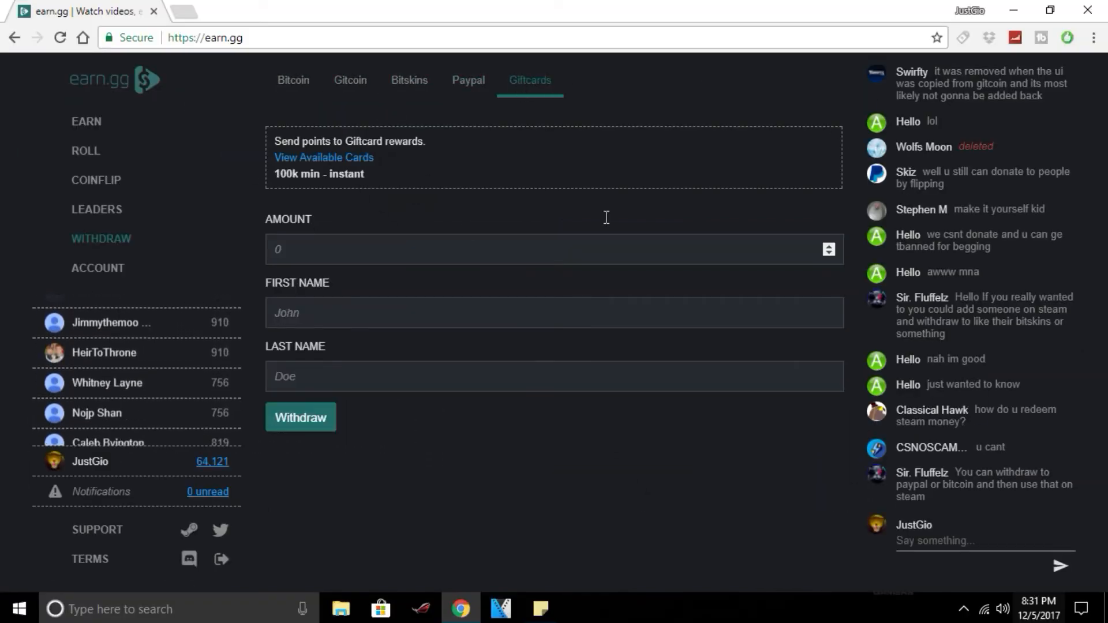
pyautogui.click(350, 80)
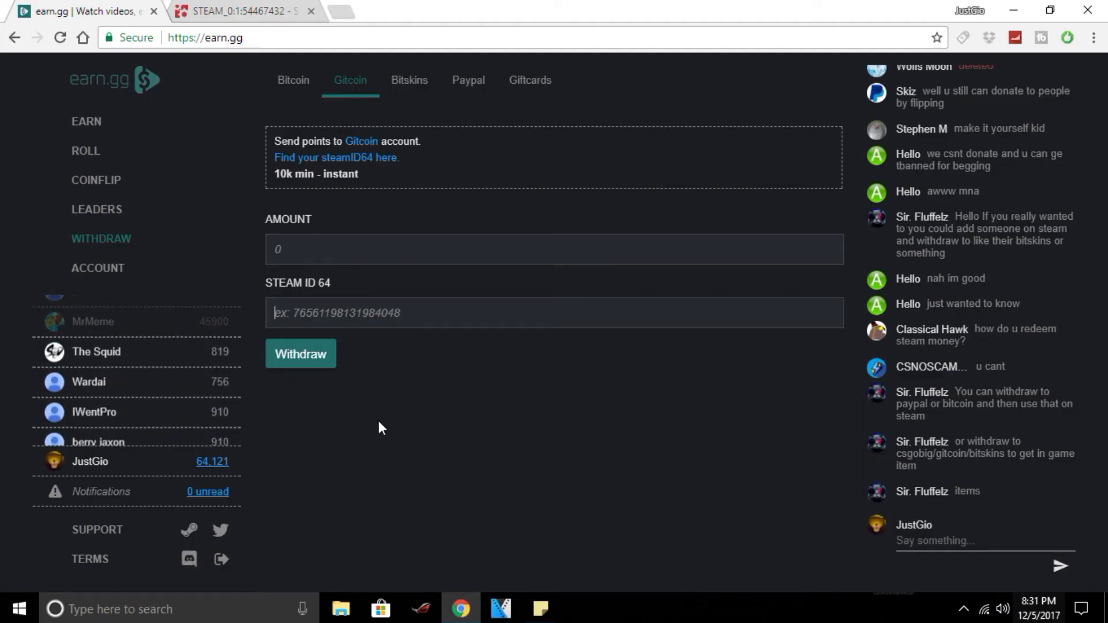
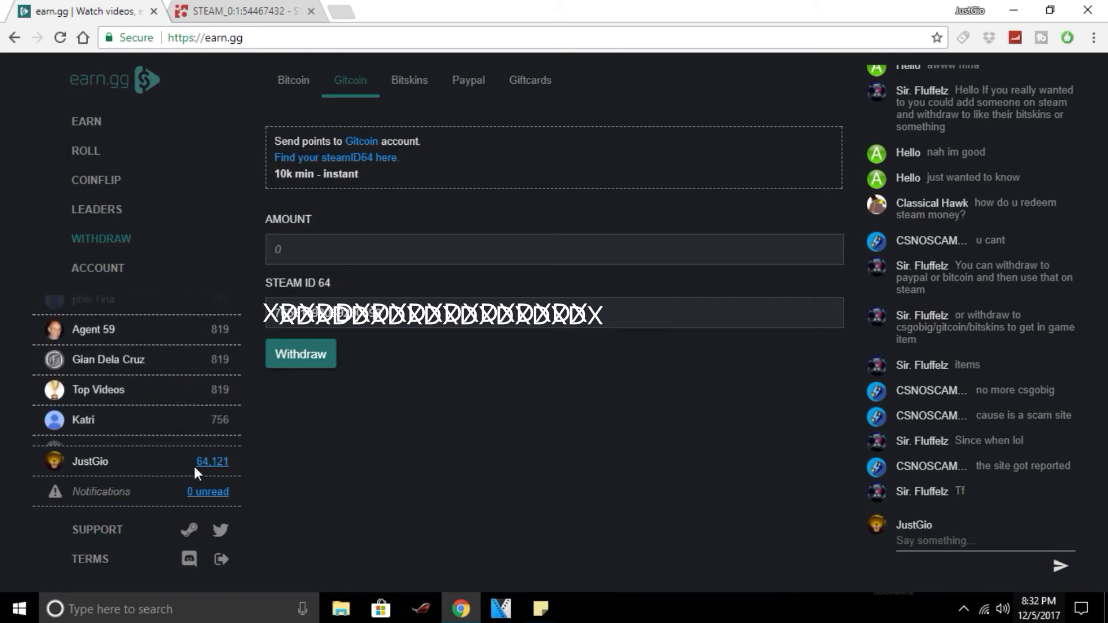
pyautogui.write('64000')
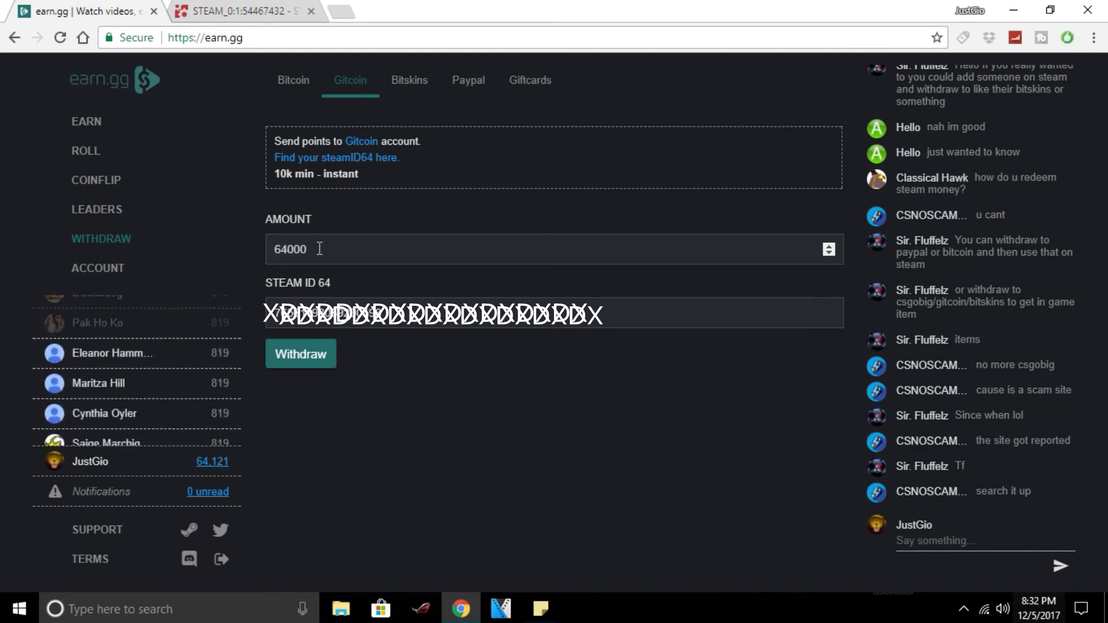
pyautogui.scroll(-3)
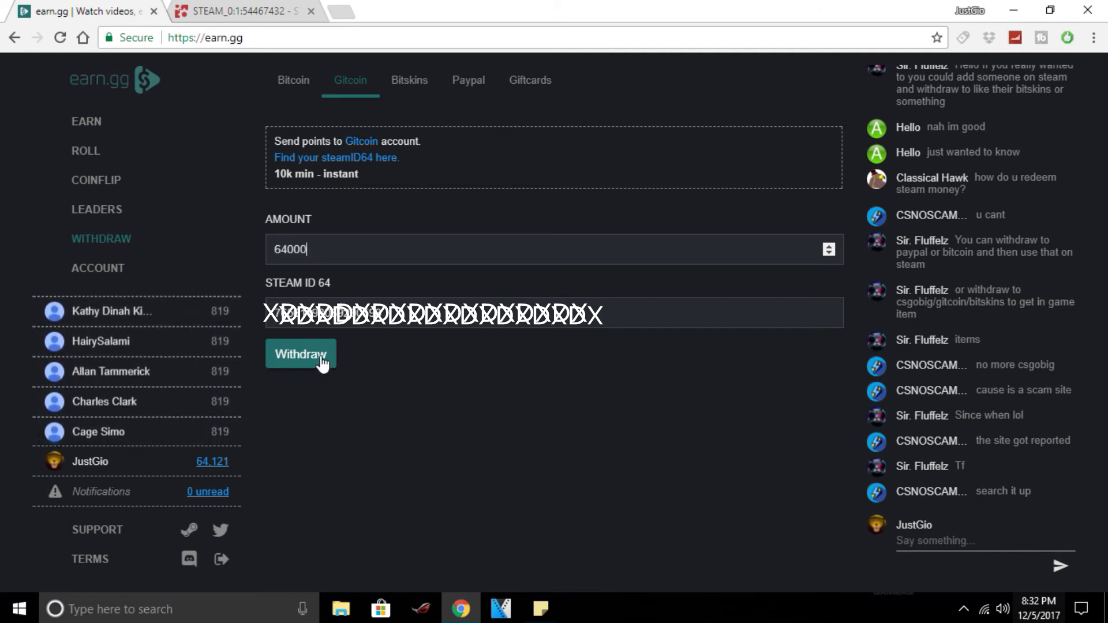
pyautogui.click(301, 354)
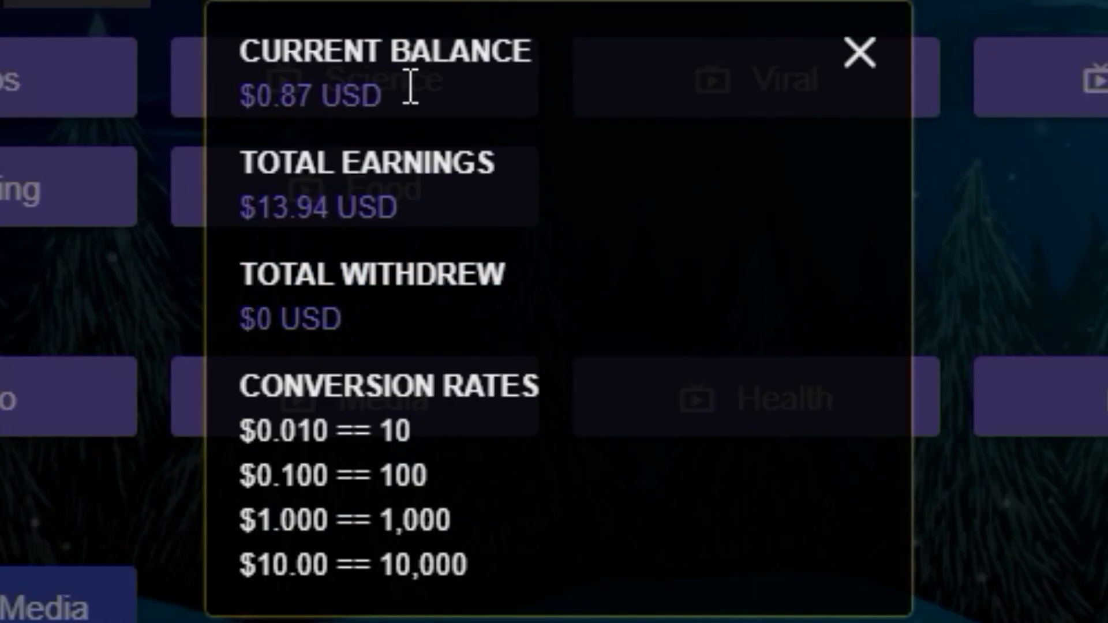
# Close the balance summary and browse the gitcoin.gg skins marketplace listings
pyautogui.click(861, 52)
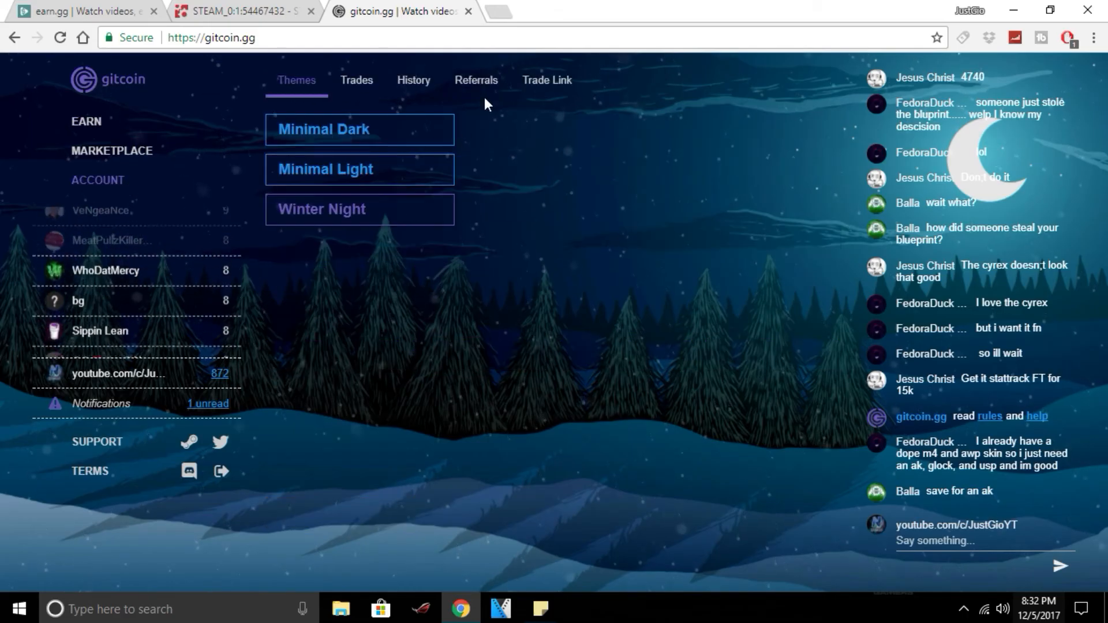
pyautogui.click(357, 80)
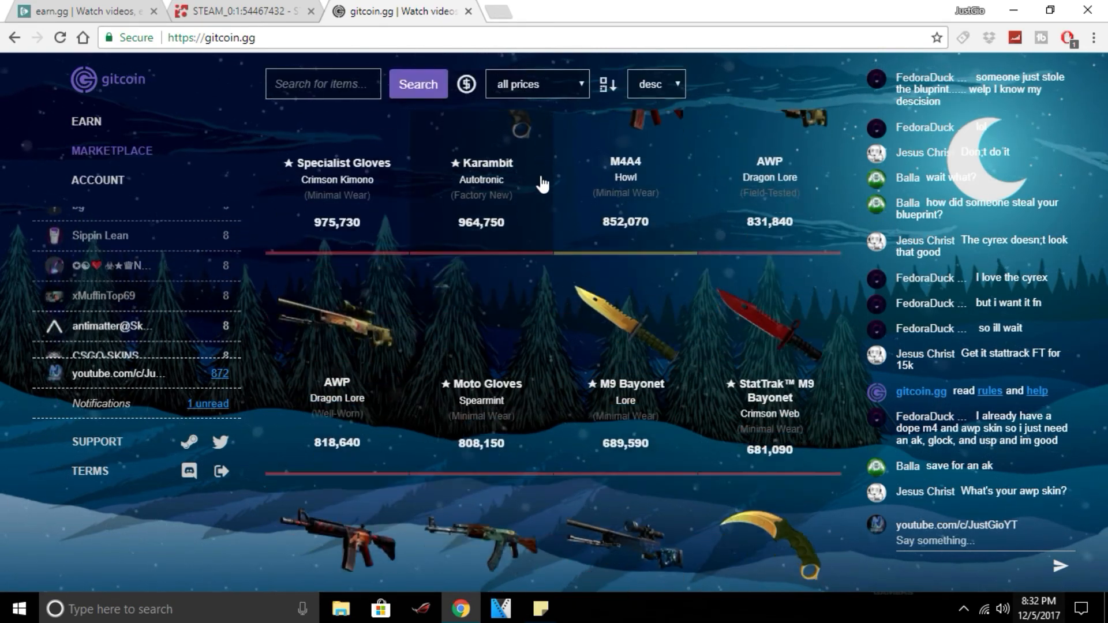
pyautogui.scroll(-3)
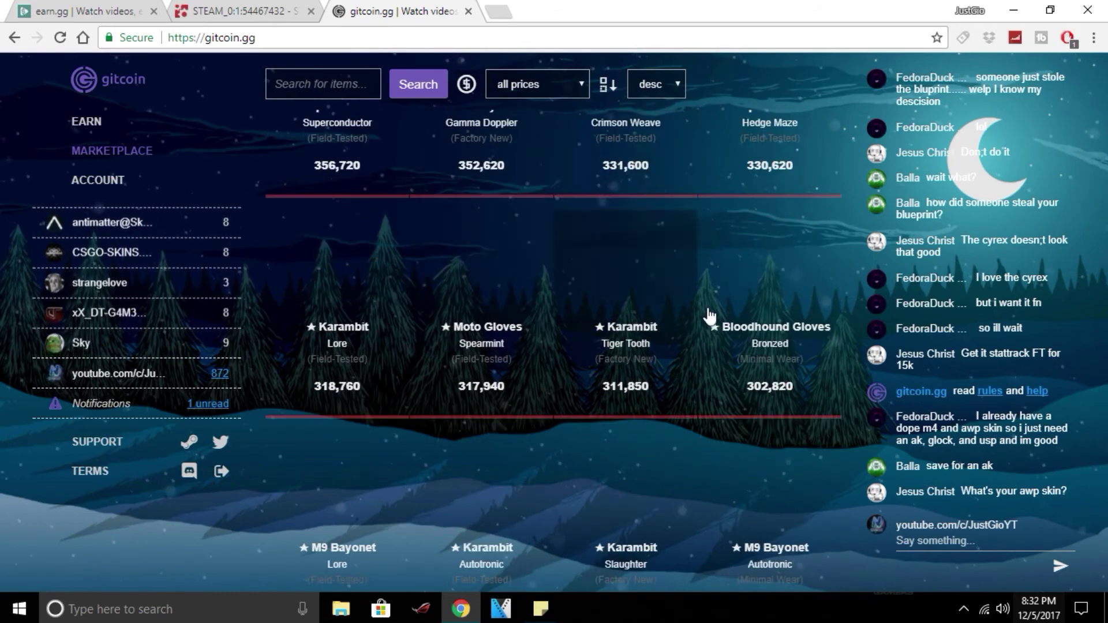
pyautogui.scroll(-3)
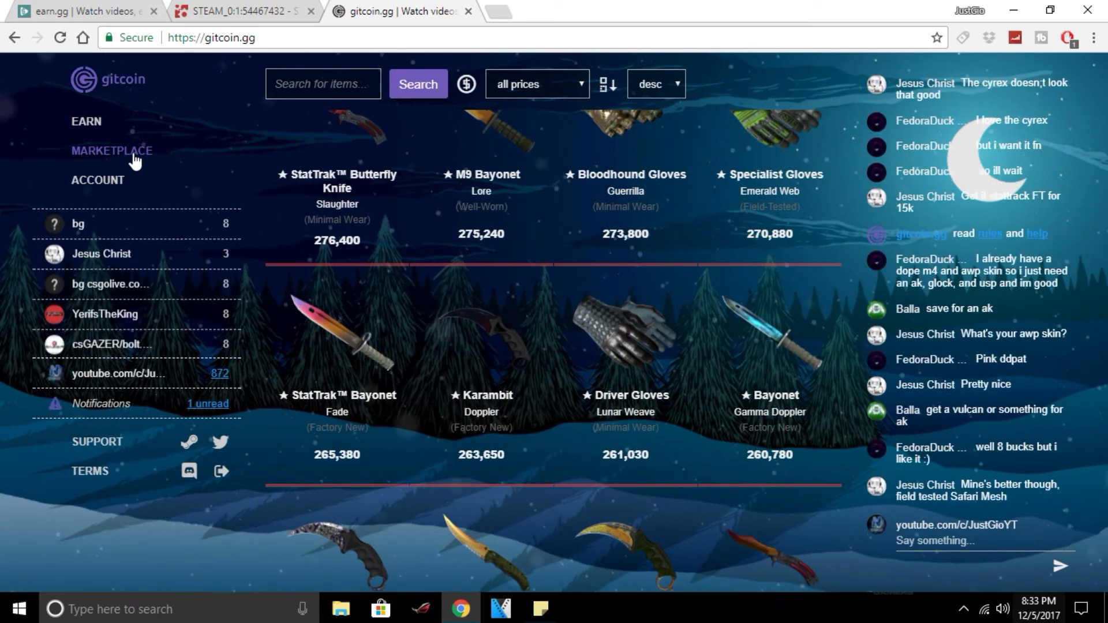
# Search the marketplace for 'fire serpent' to list AK-47 Fire Serpent skins
pyautogui.click(323, 84)
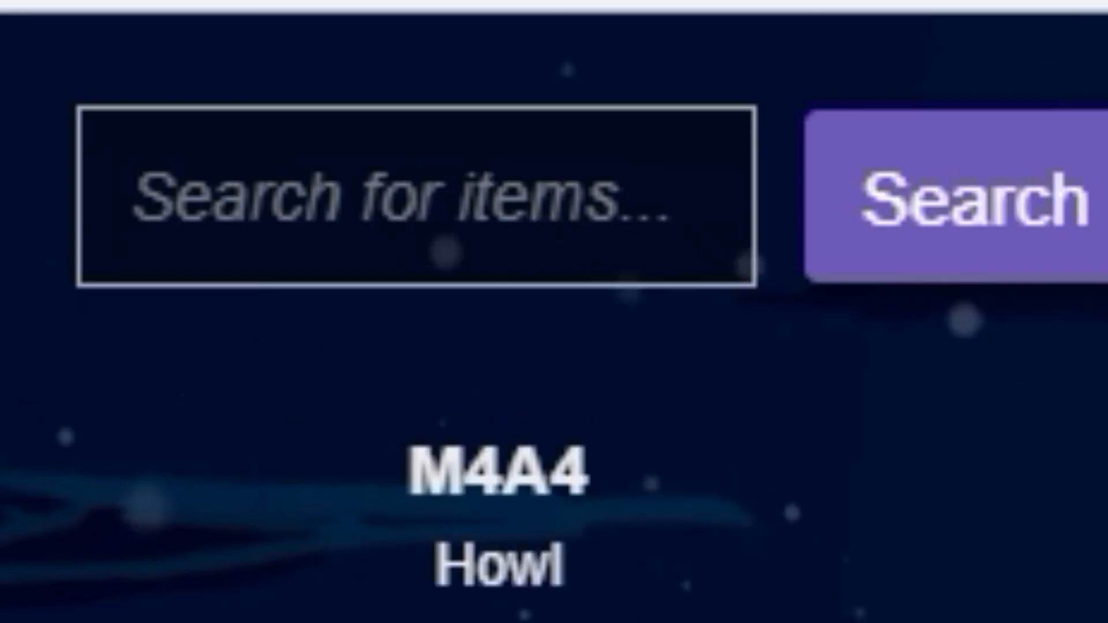
pyautogui.write('fire serpent')
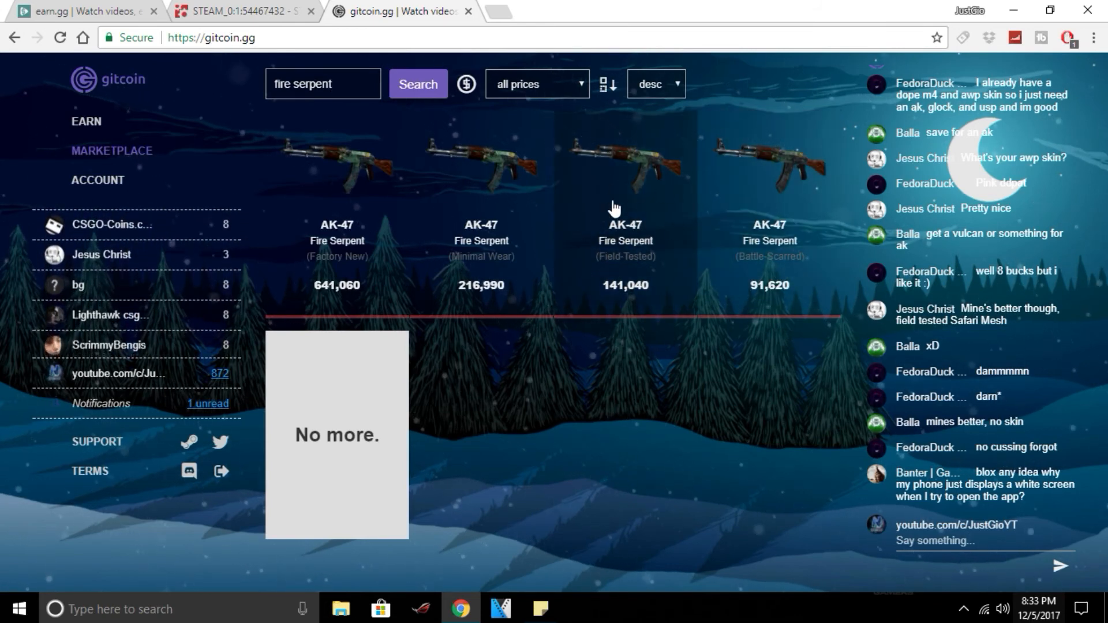
pyautogui.click(350, 96)
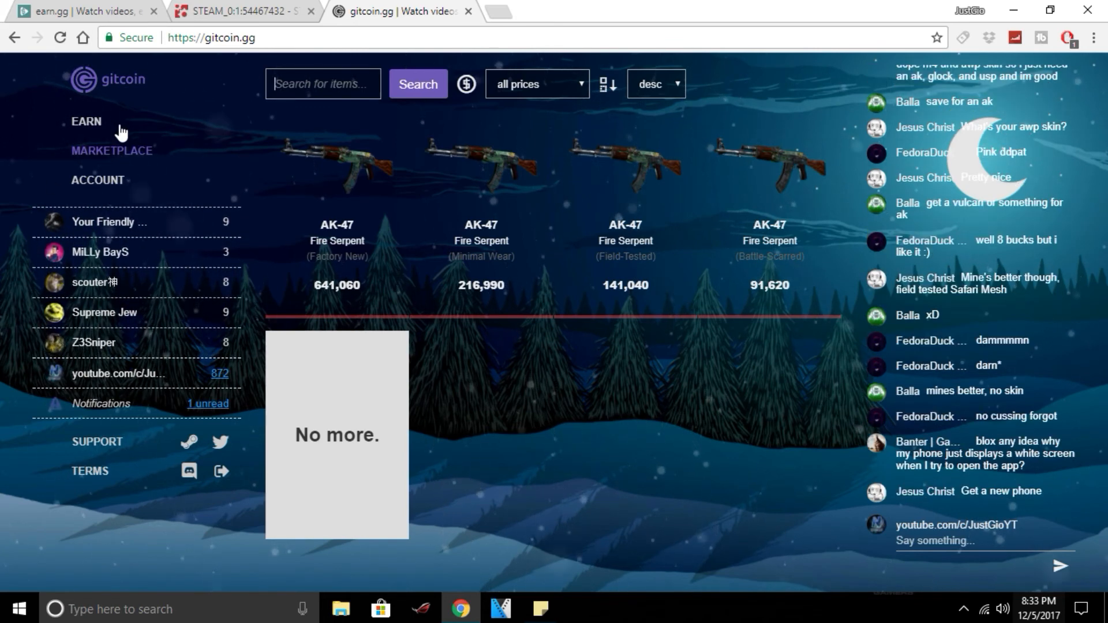
# Review gitcoin.gg referral stats and past trades, then return to the earn.gg tab
pyautogui.click(97, 180)
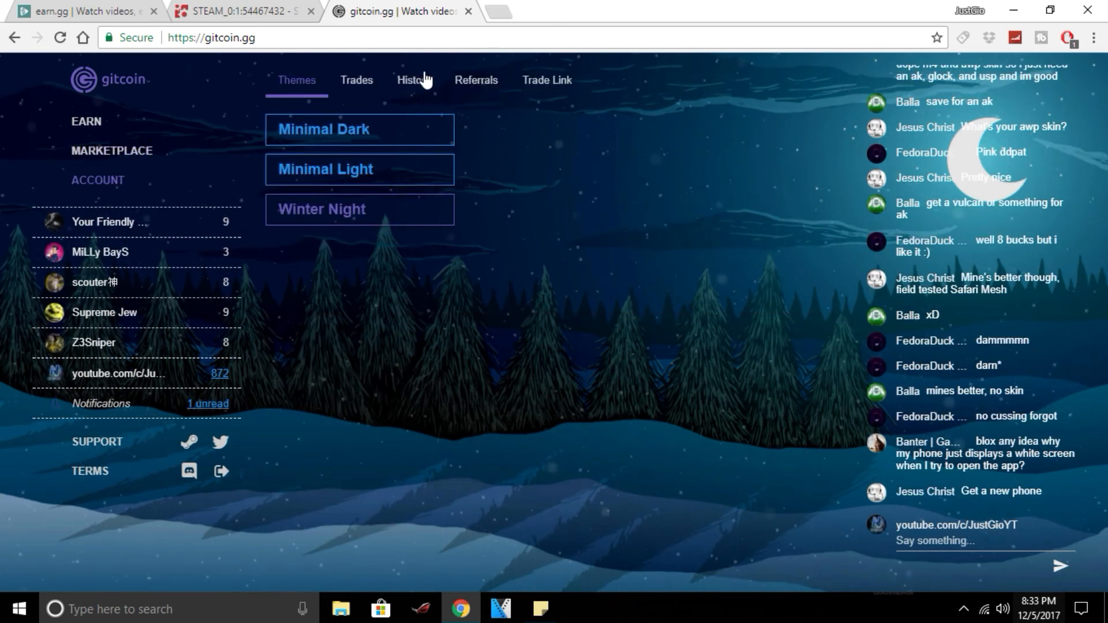
pyautogui.click(415, 81)
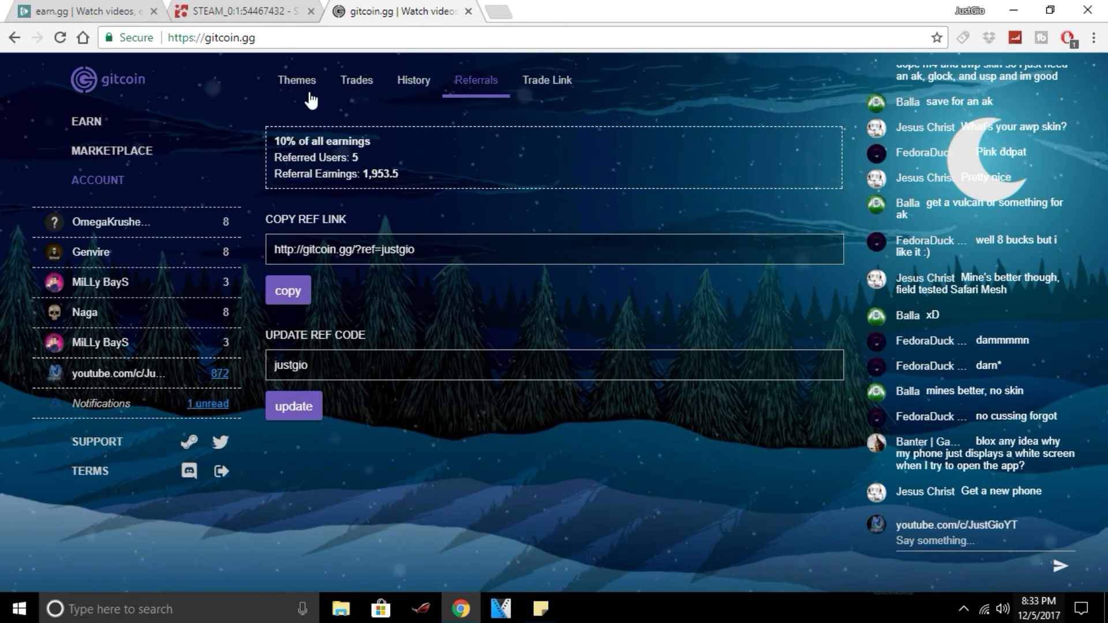
pyautogui.click(356, 79)
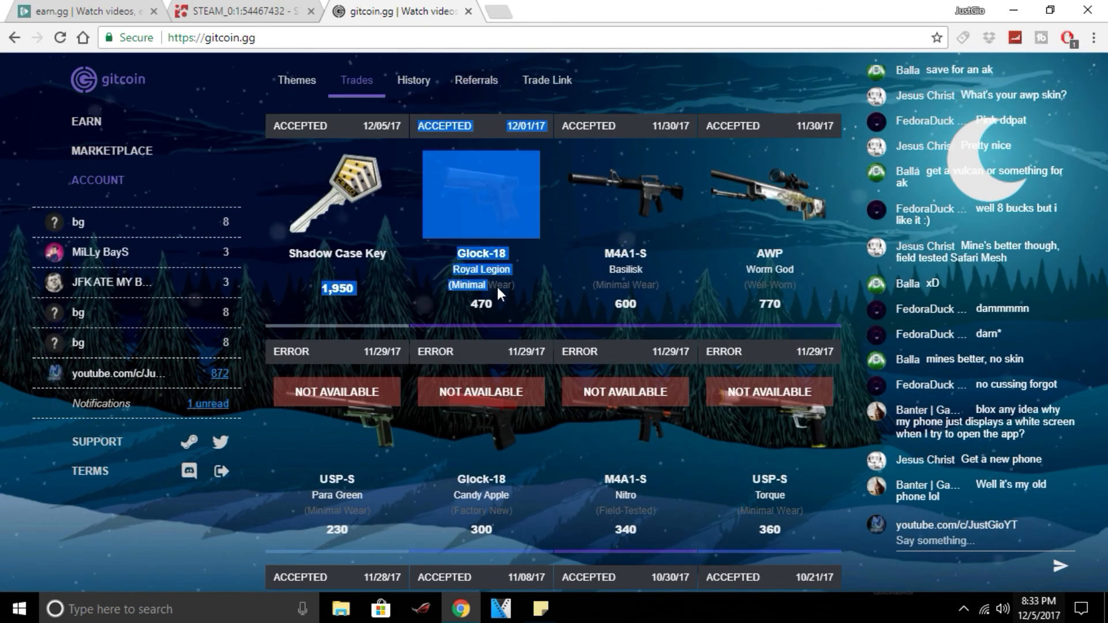
pyautogui.scroll(-3)
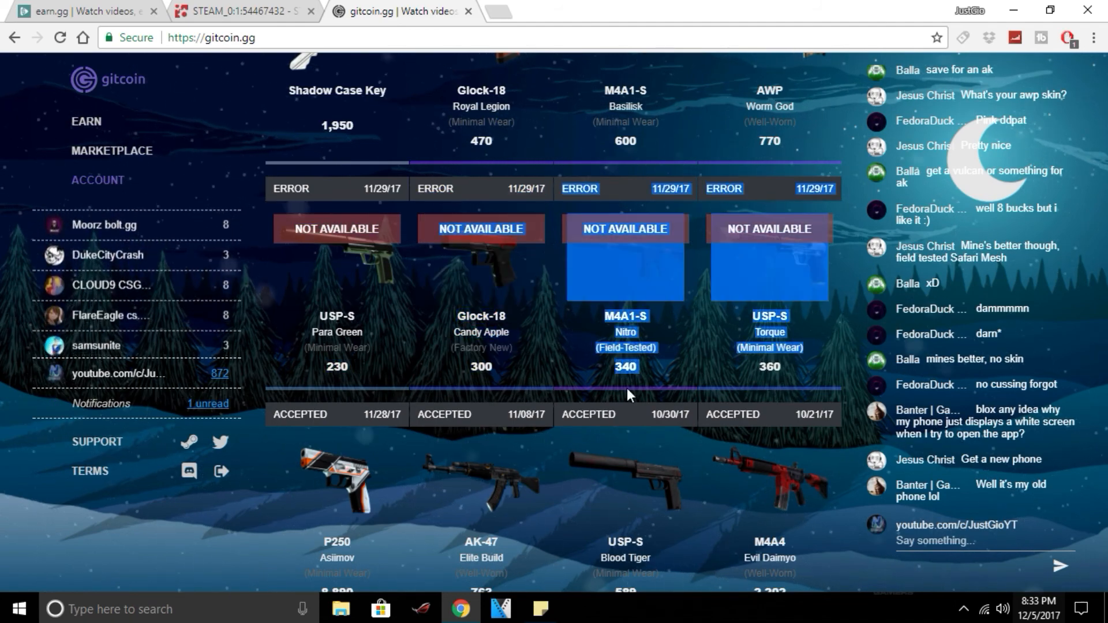
pyautogui.scroll(-3)
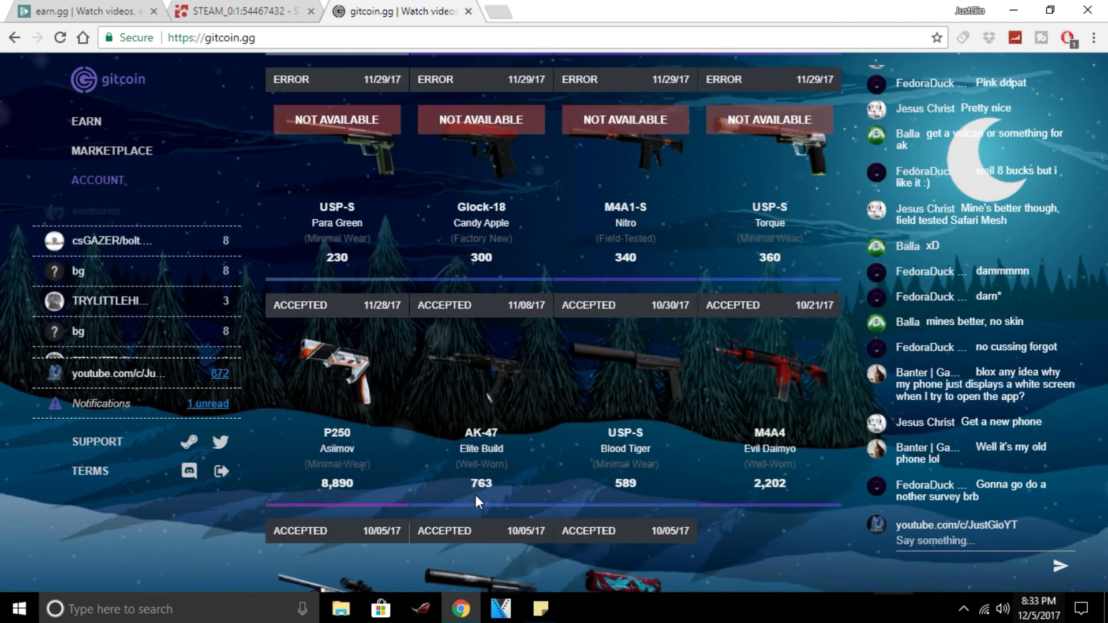
pyautogui.scroll(-3)
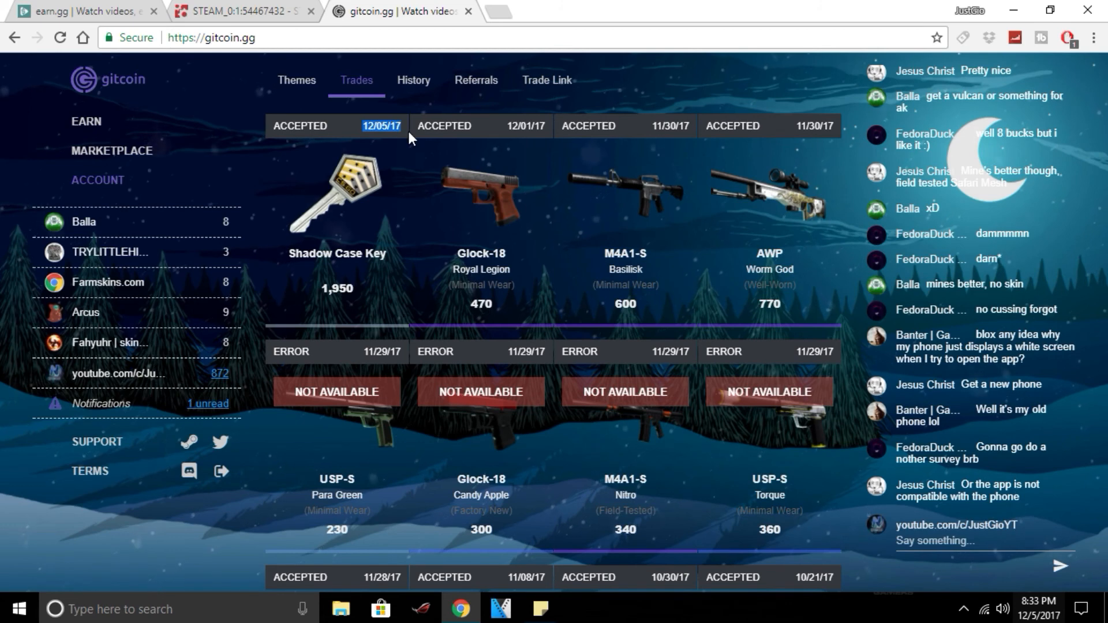
pyautogui.moveTo(439, 182)
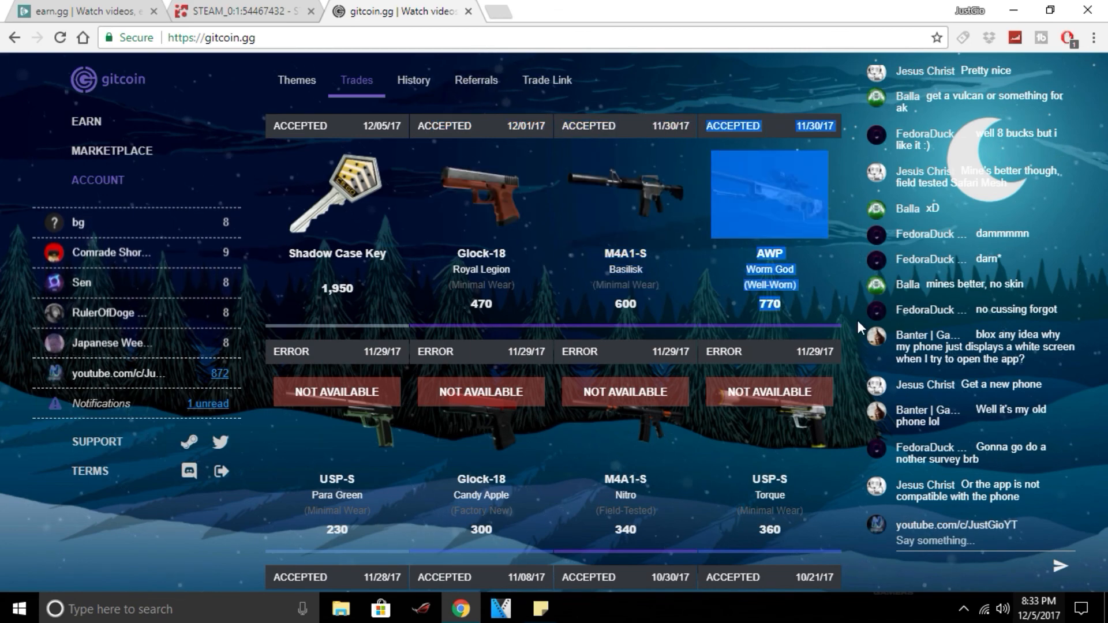
pyautogui.scroll(-3)
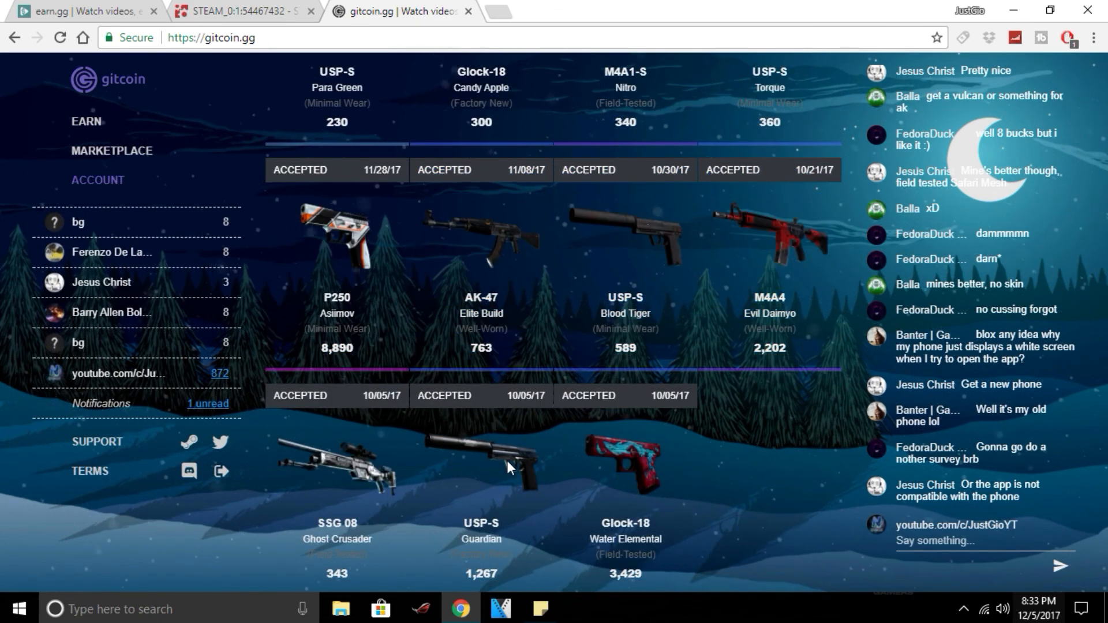
pyautogui.click(75, 11)
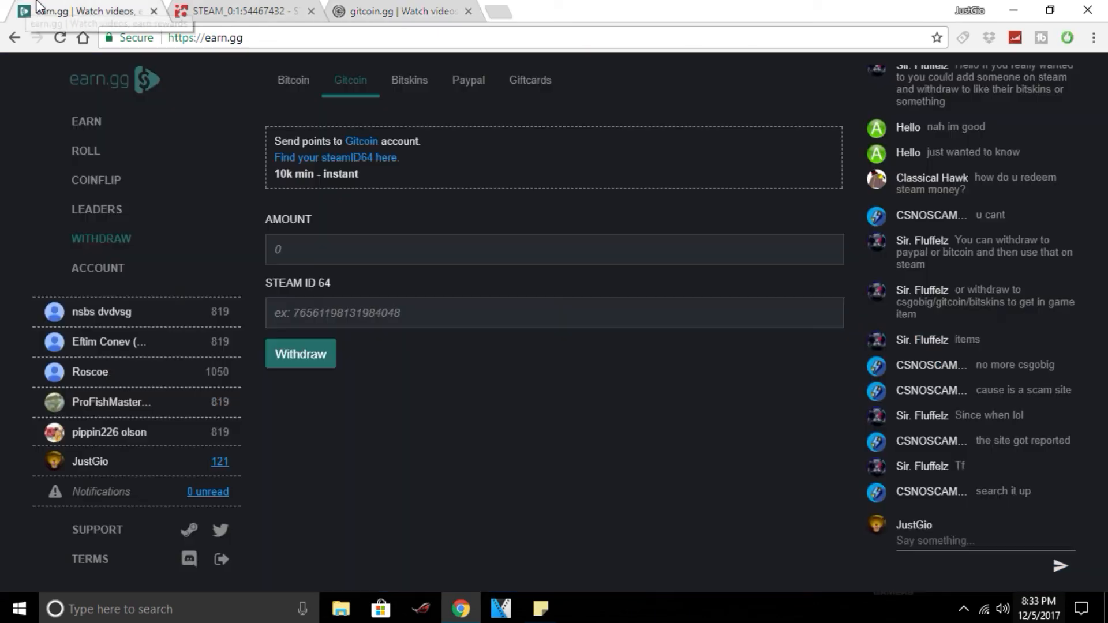